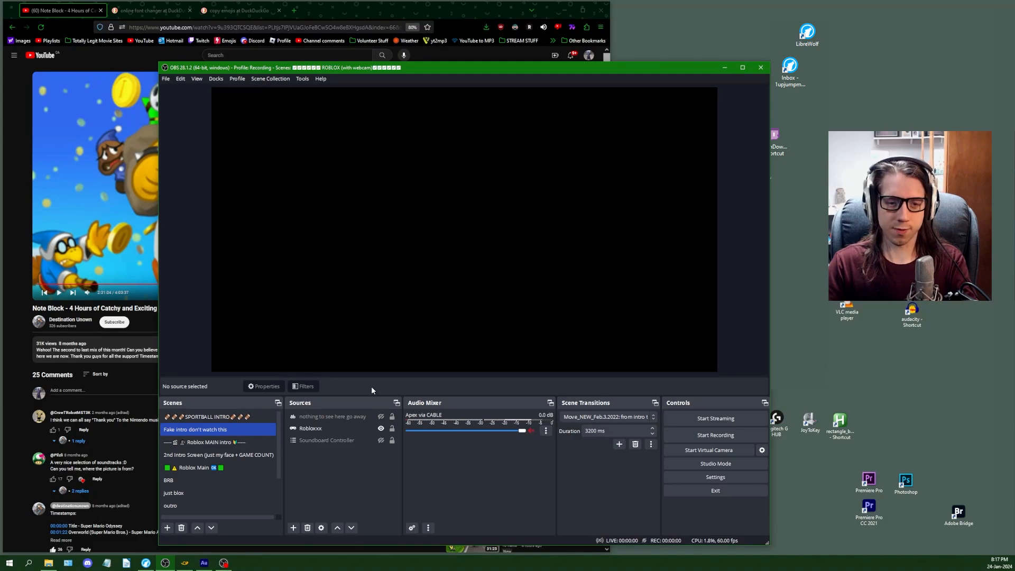
pyautogui.moveTo(355, 390)
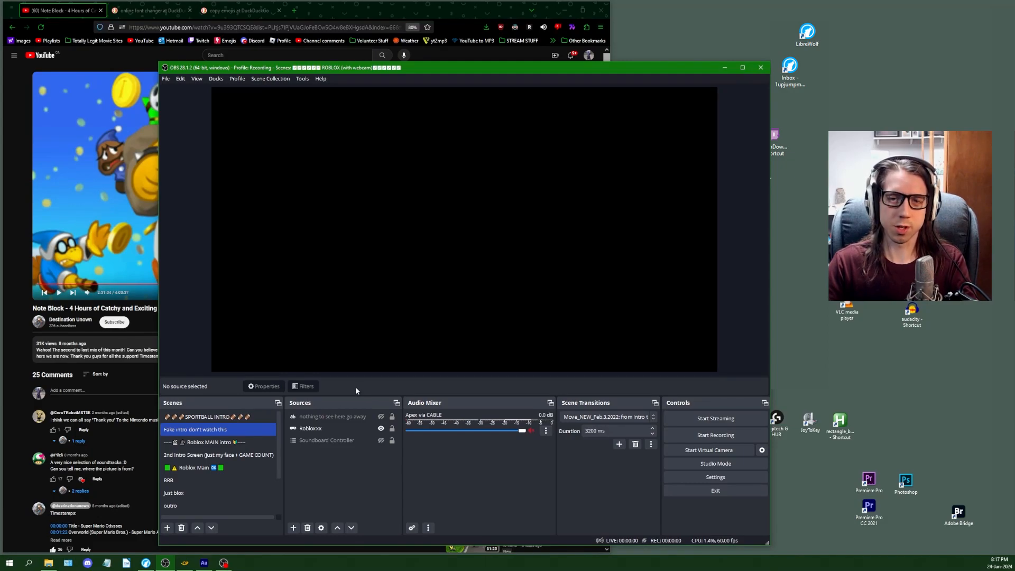
# Bring up the Scene Collection list showing the emoji-decorated collection names
pyautogui.click(188, 480)
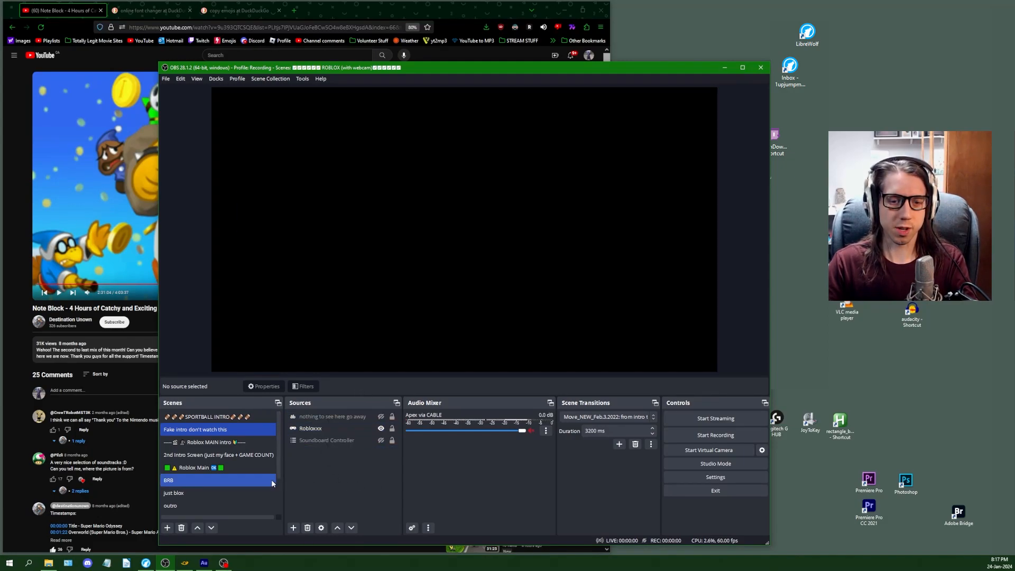
pyautogui.click(310, 428)
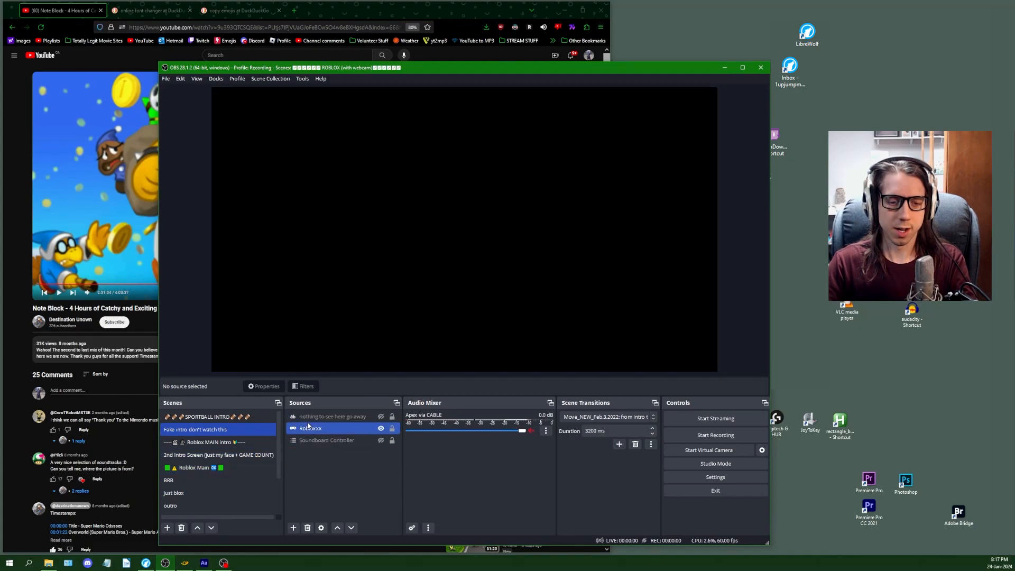
pyautogui.click(327, 439)
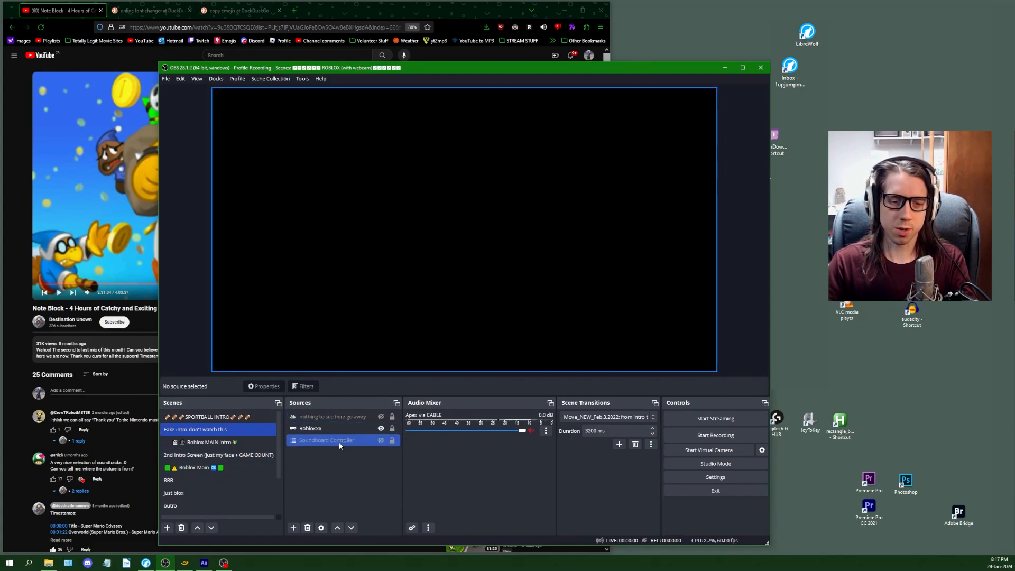
pyautogui.click(194, 466)
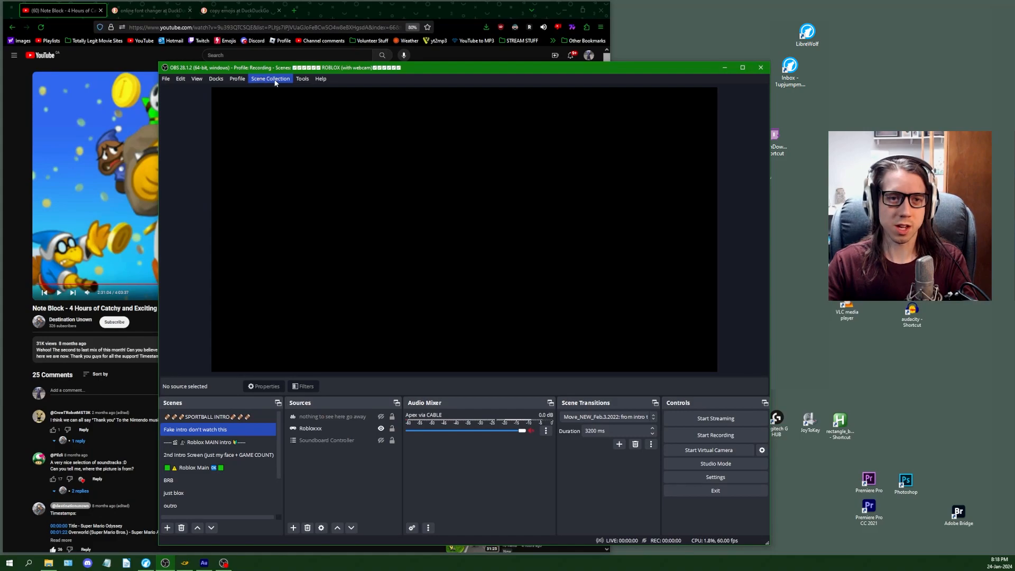
pyautogui.click(269, 78)
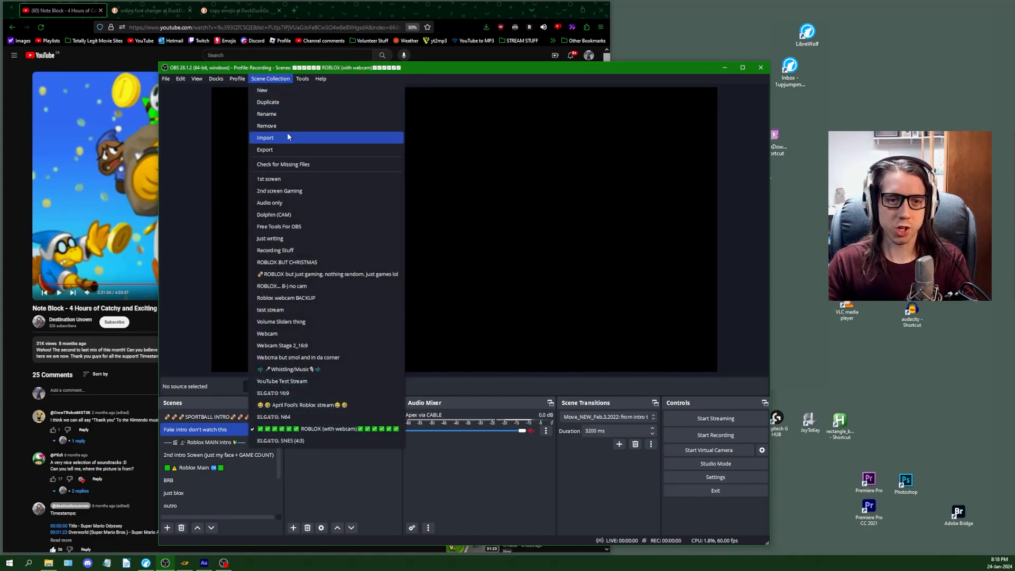
pyautogui.moveTo(341, 232)
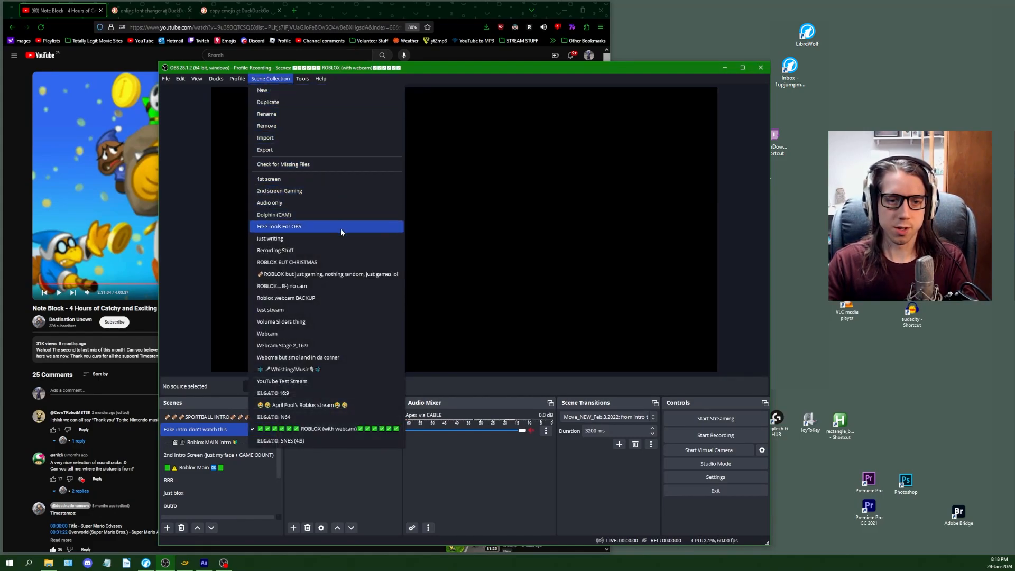
pyautogui.moveTo(330, 264)
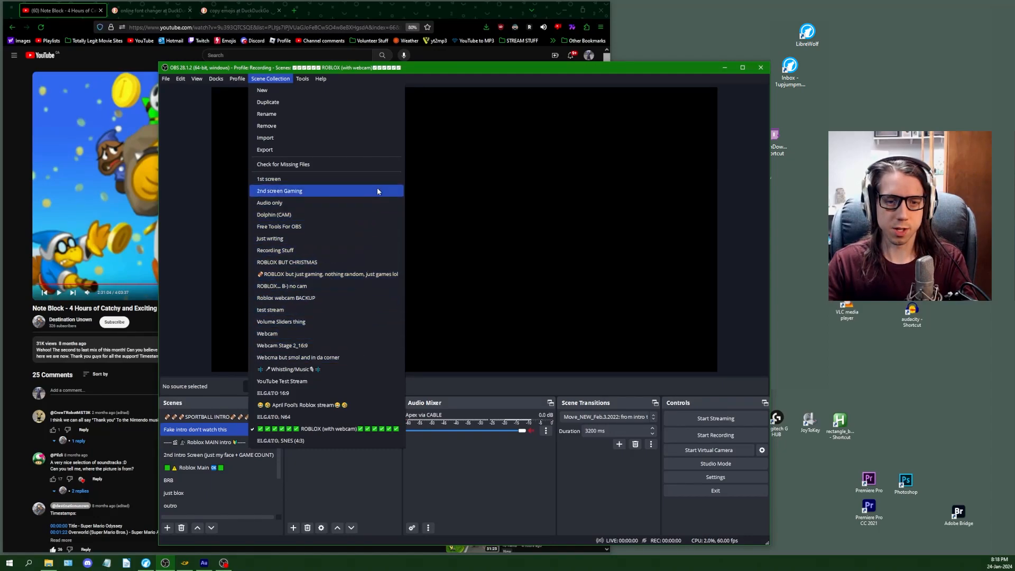
pyautogui.moveTo(380, 381)
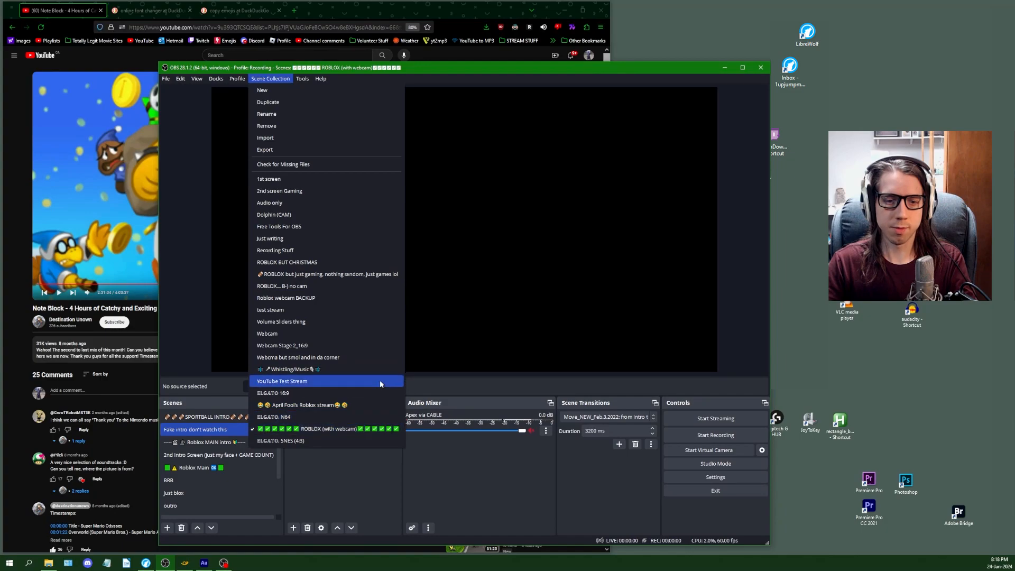
pyautogui.moveTo(365, 344)
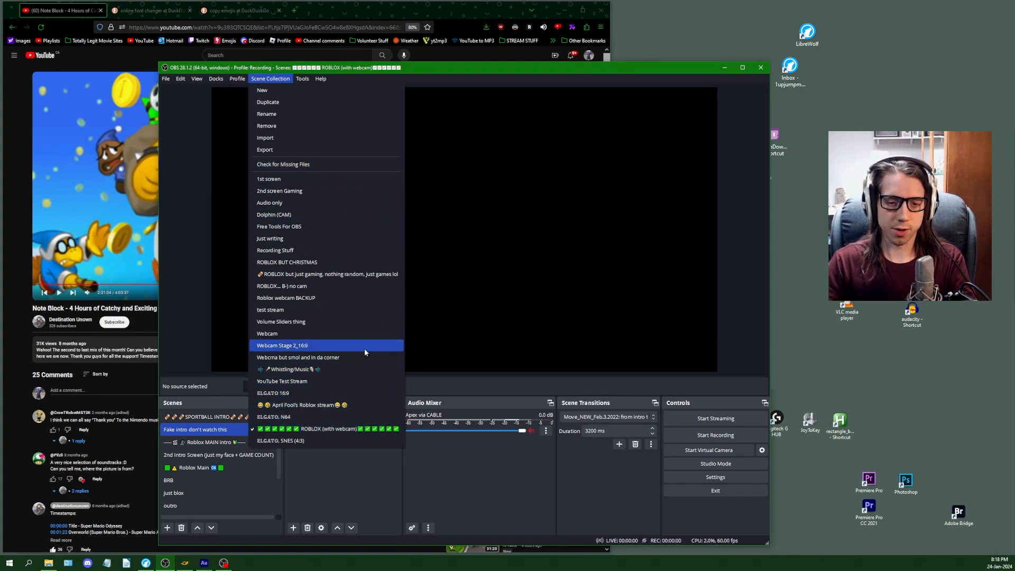
pyautogui.moveTo(364, 369)
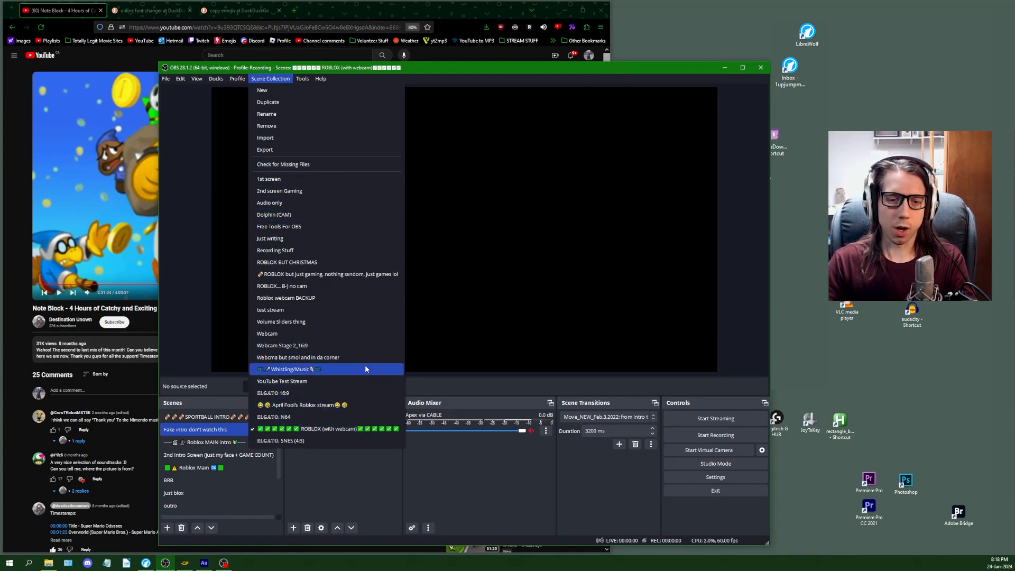
pyautogui.moveTo(369, 421)
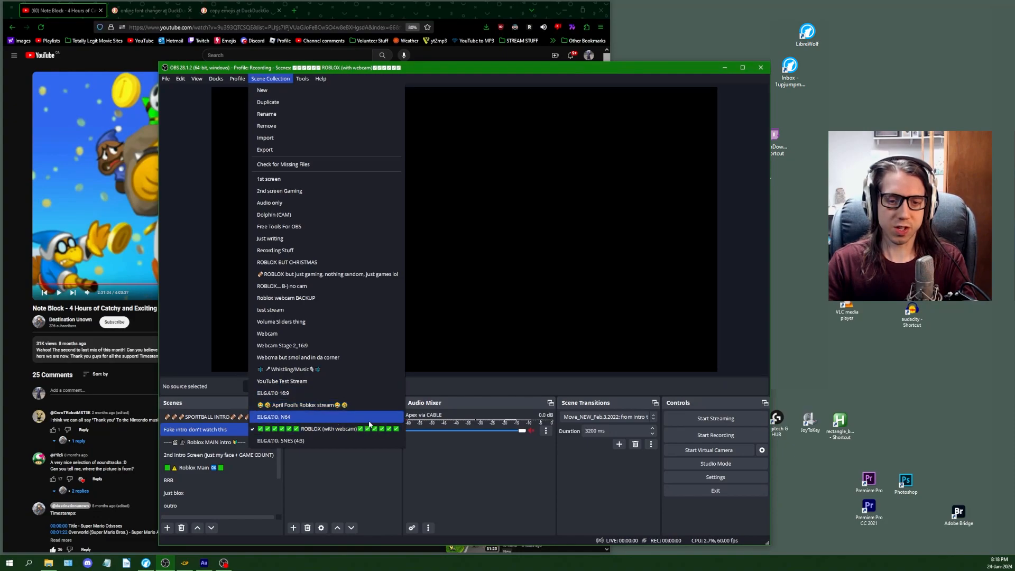
pyautogui.moveTo(368, 322)
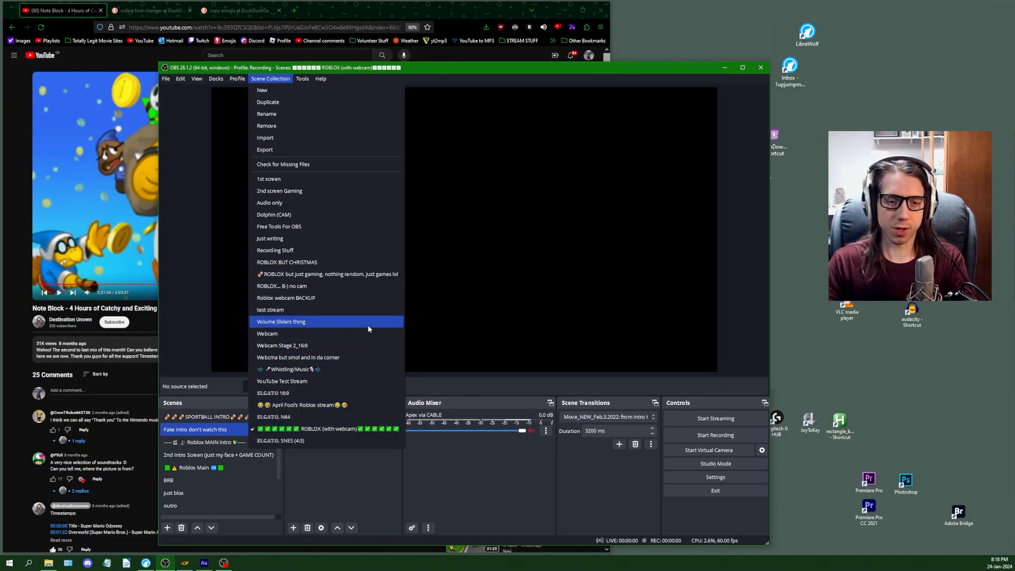
# Switch from the Scene Collection list to the Profile list with Recording checked
pyautogui.click(237, 78)
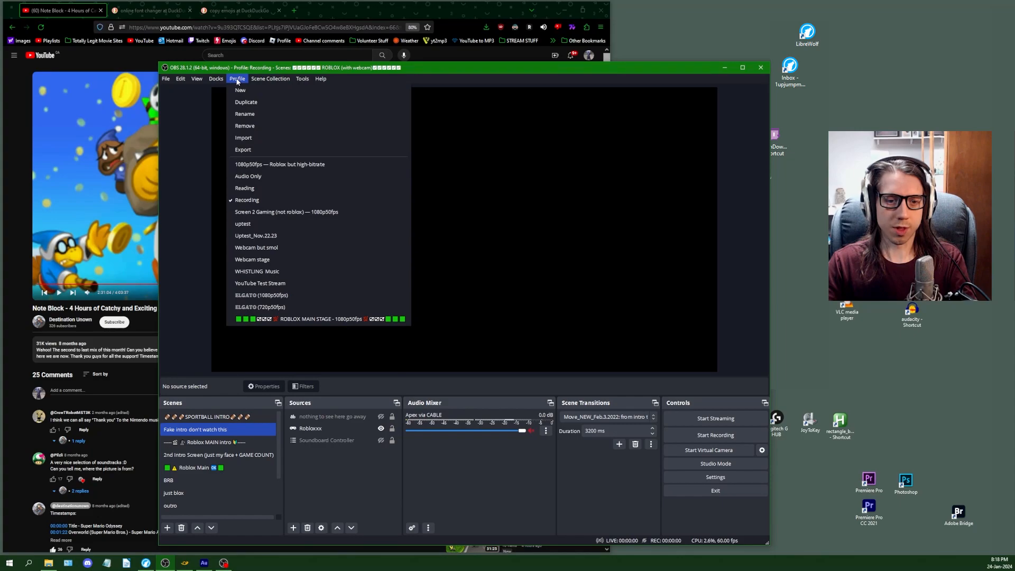
pyautogui.moveTo(297, 223)
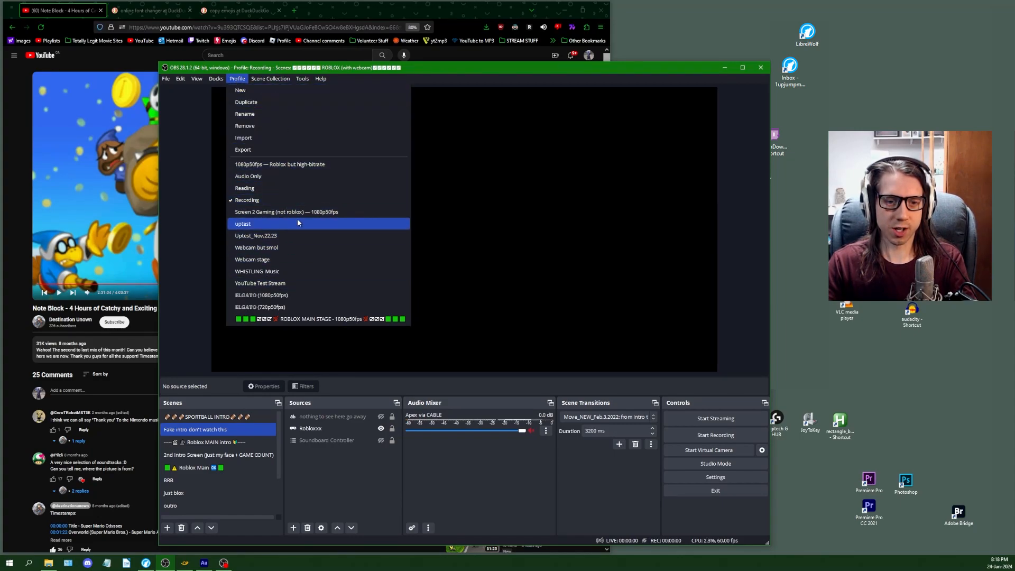
pyautogui.moveTo(436, 304)
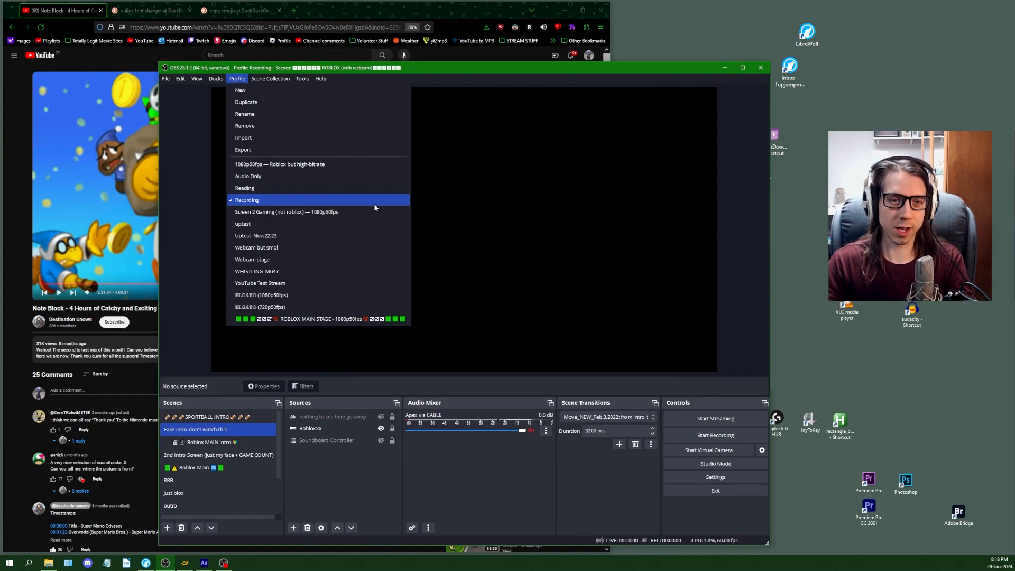
pyautogui.moveTo(337, 175)
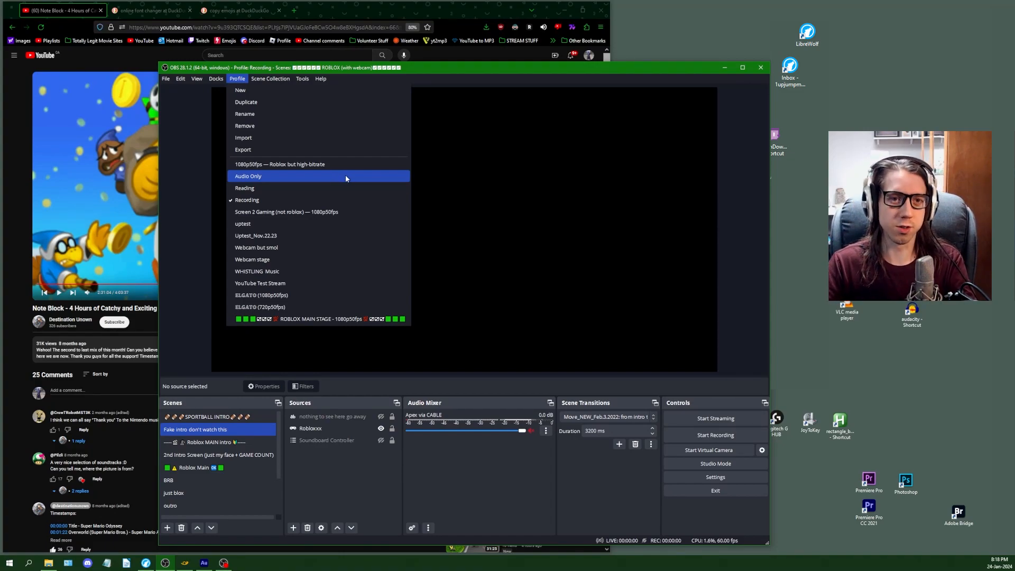
pyautogui.moveTo(260, 89)
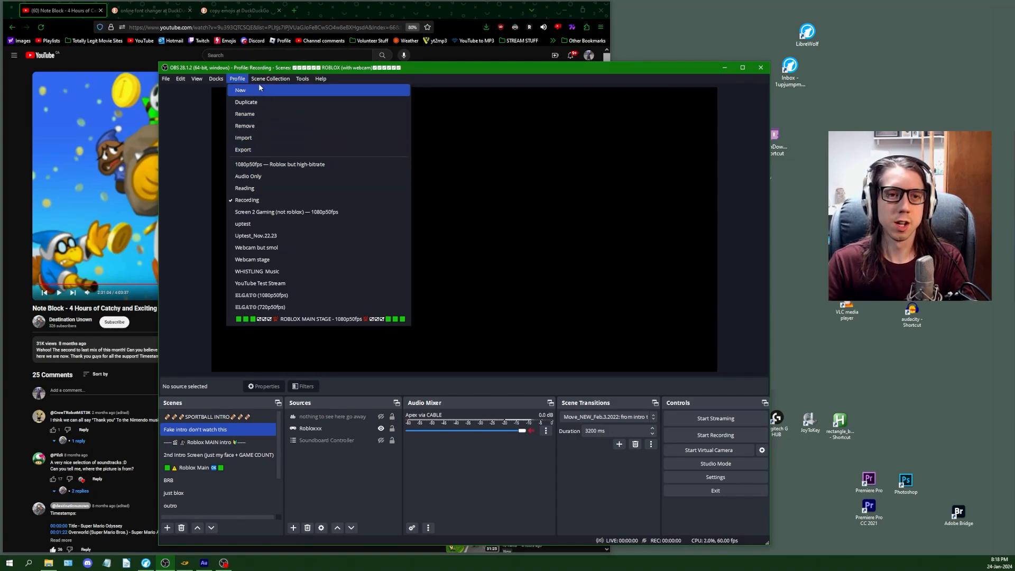
# Dismiss the Profile list and return to the main OBS window unchanged
pyautogui.click(330, 155)
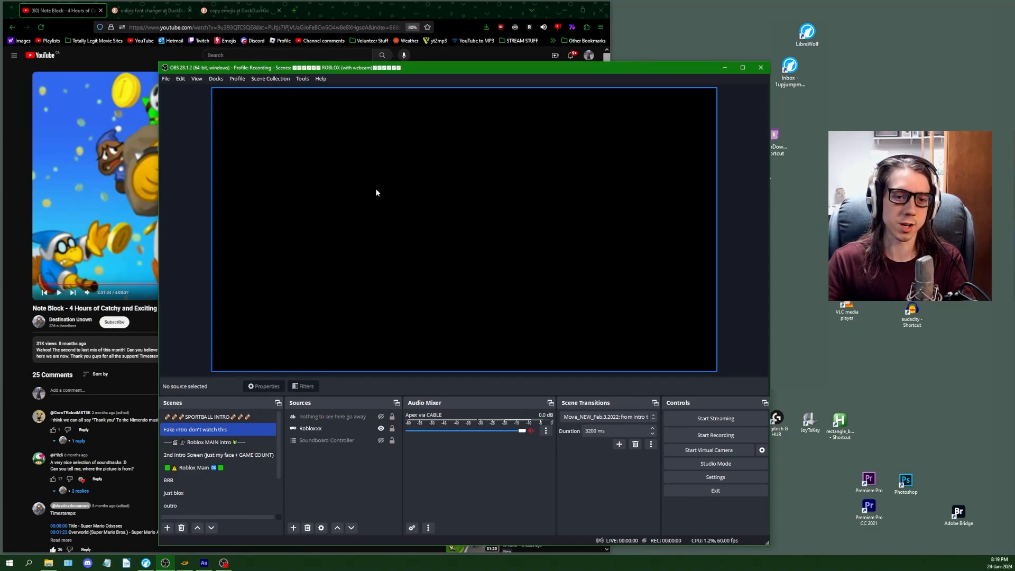
pyautogui.moveTo(375, 187)
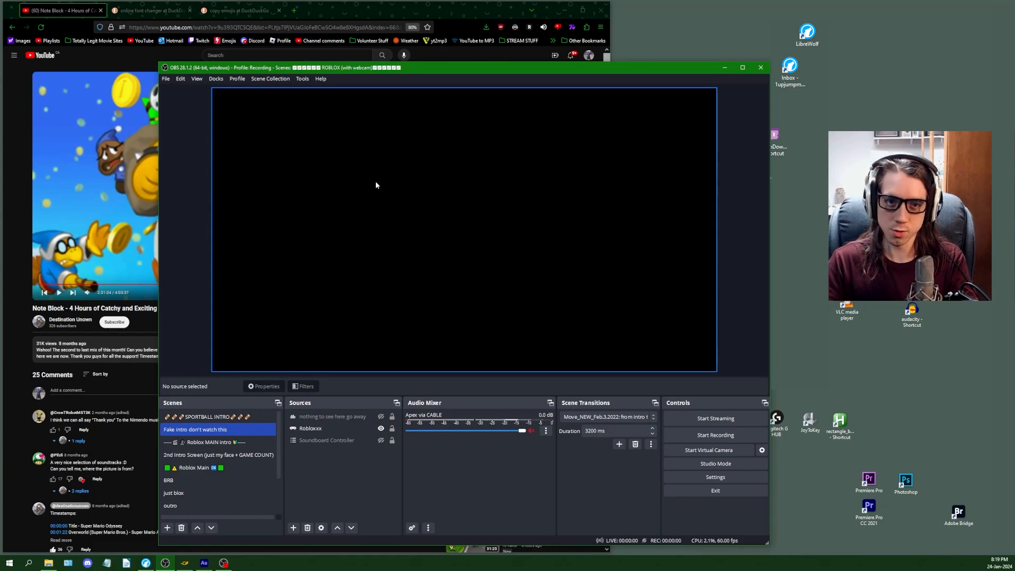
pyautogui.click(269, 78)
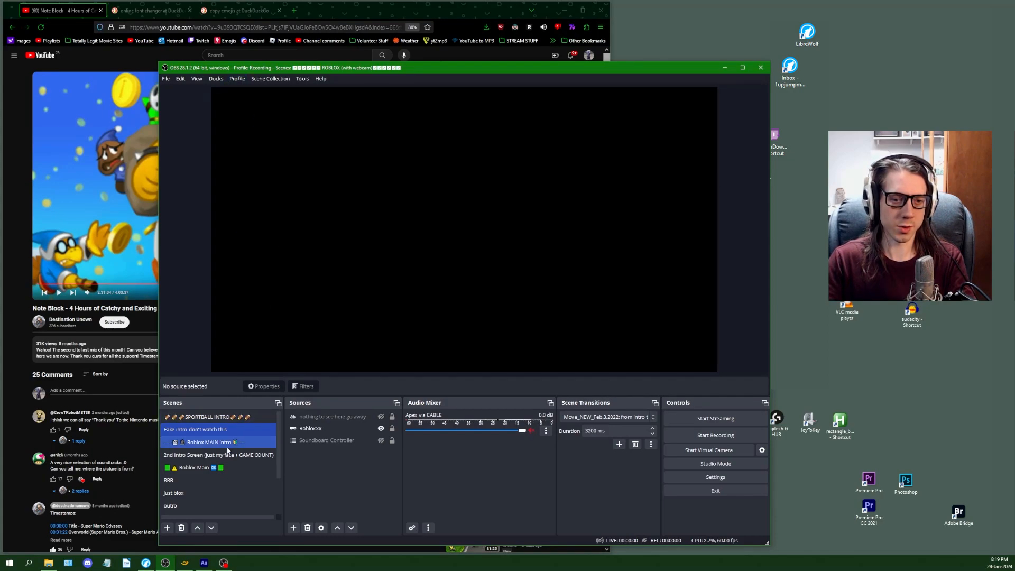
pyautogui.click(195, 429)
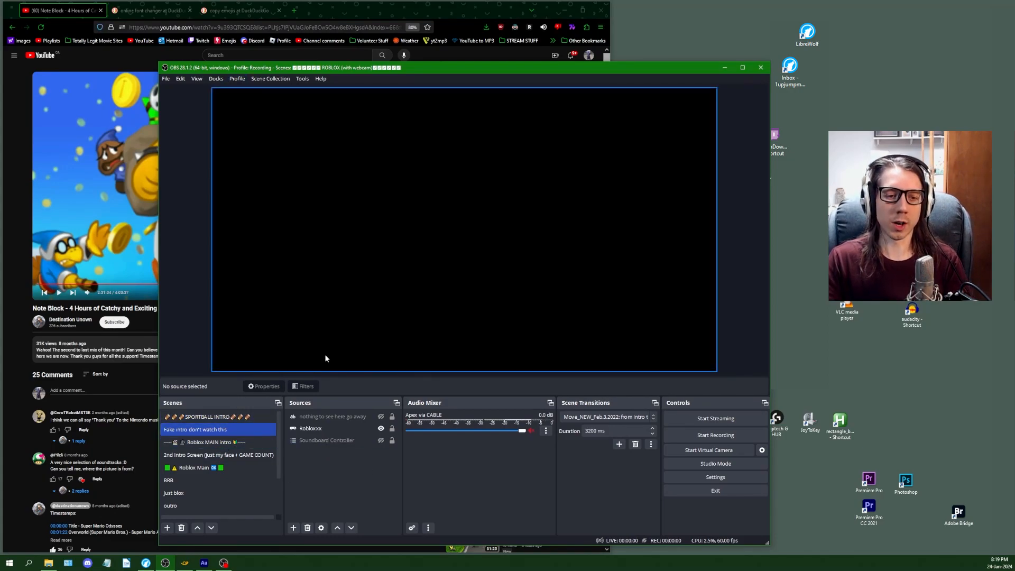
pyautogui.moveTo(325, 361)
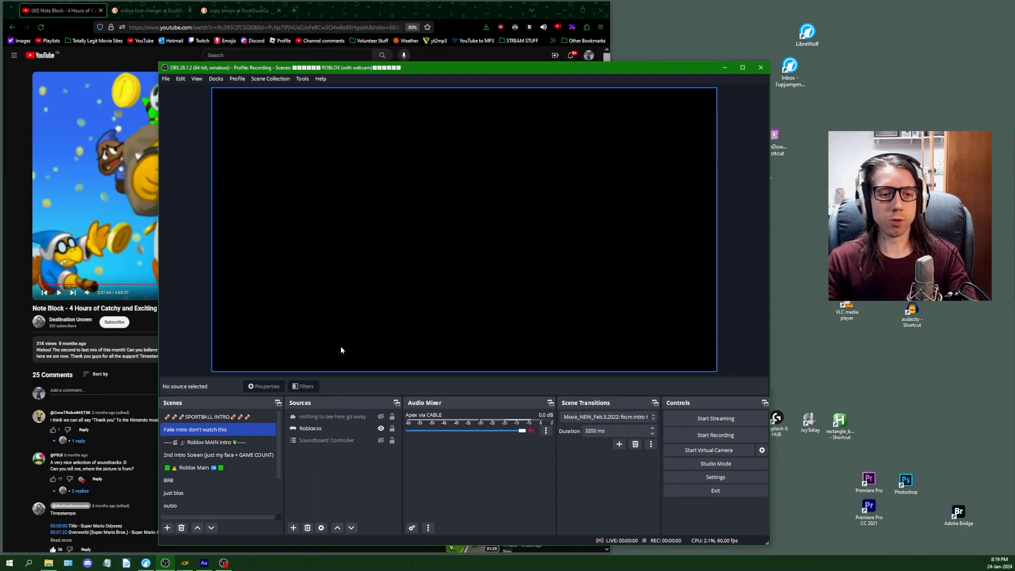
pyautogui.moveTo(362, 337)
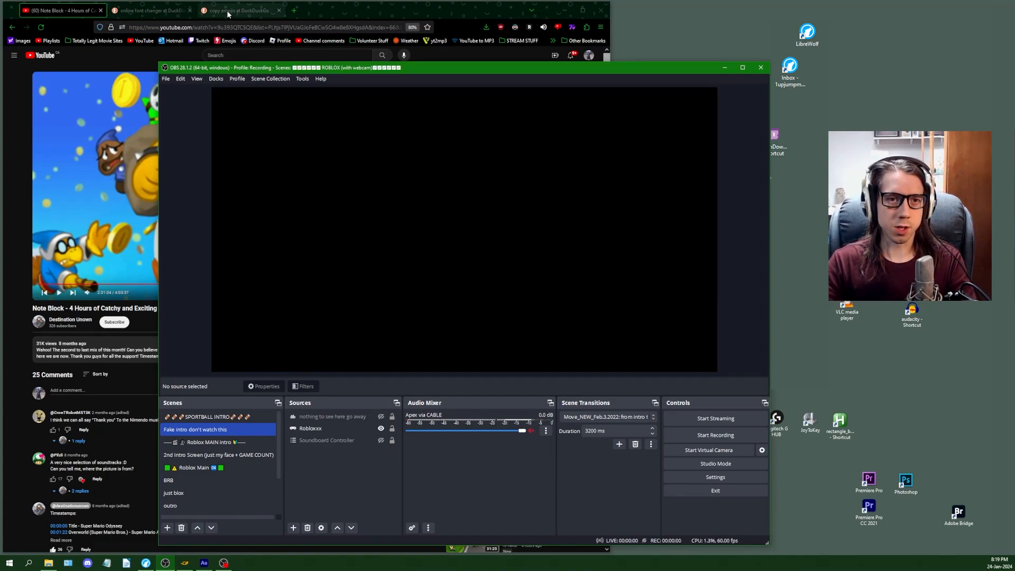
# Reach the getemoji page from DuckDuckGo, copy the smiley rows and clear the selection
pyautogui.click(240, 11)
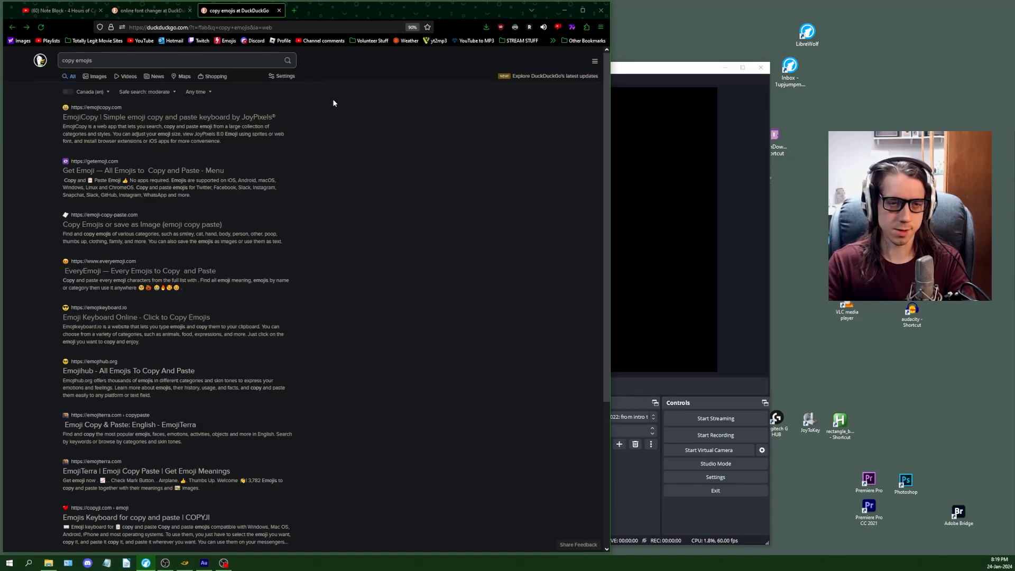
pyautogui.moveTo(395, 136)
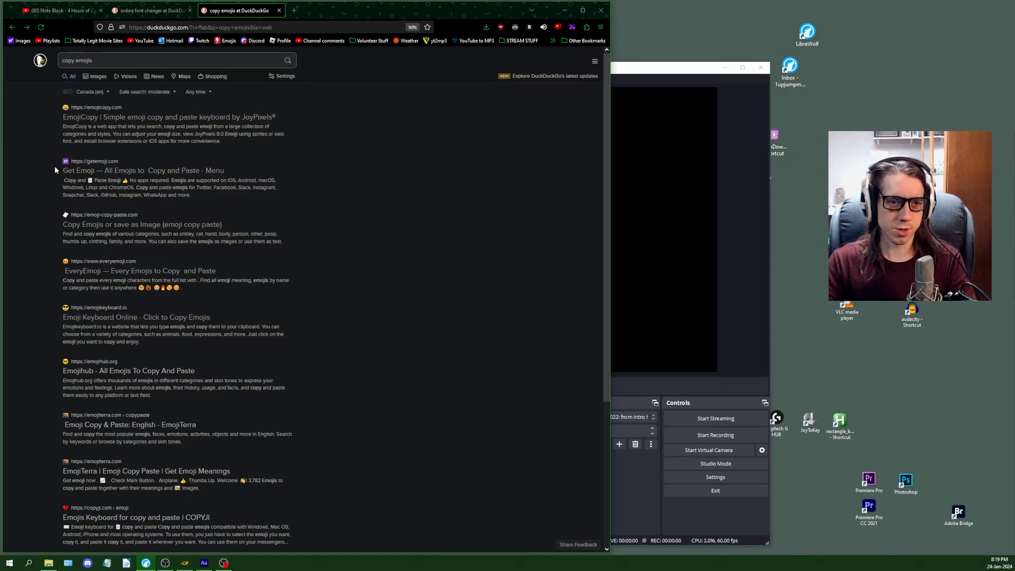
pyautogui.click(143, 169)
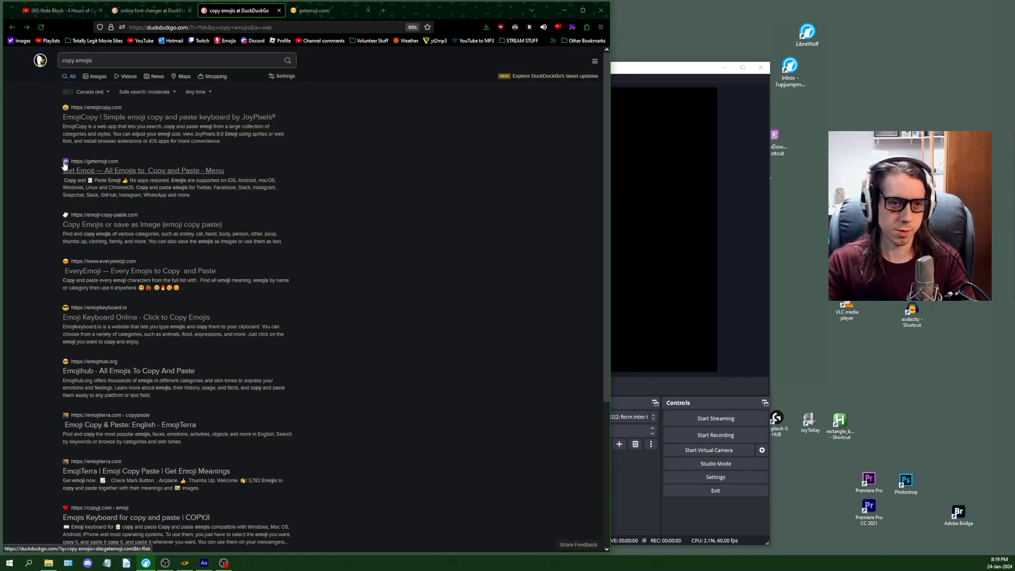
pyautogui.moveTo(310, 63)
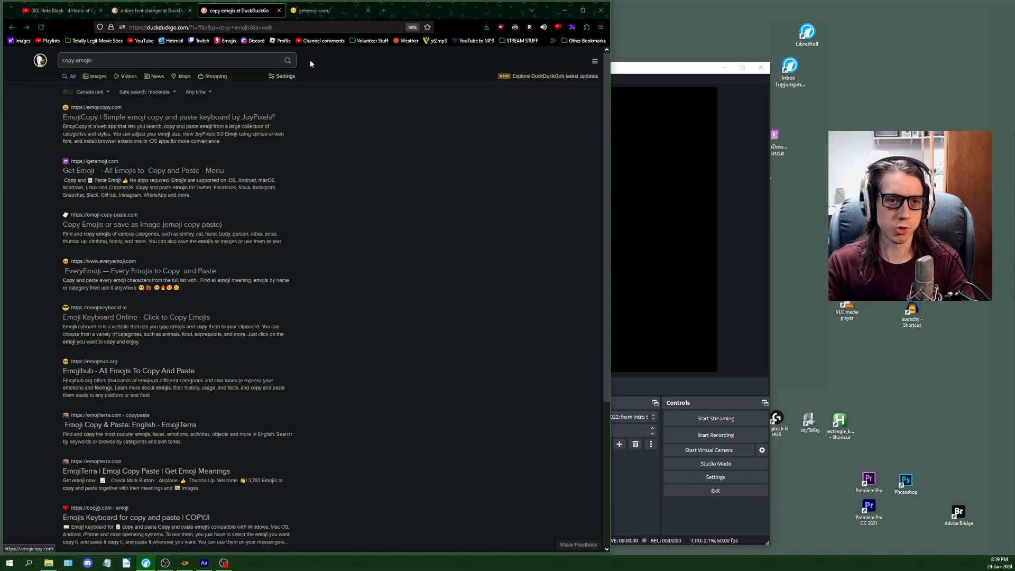
pyautogui.click(312, 11)
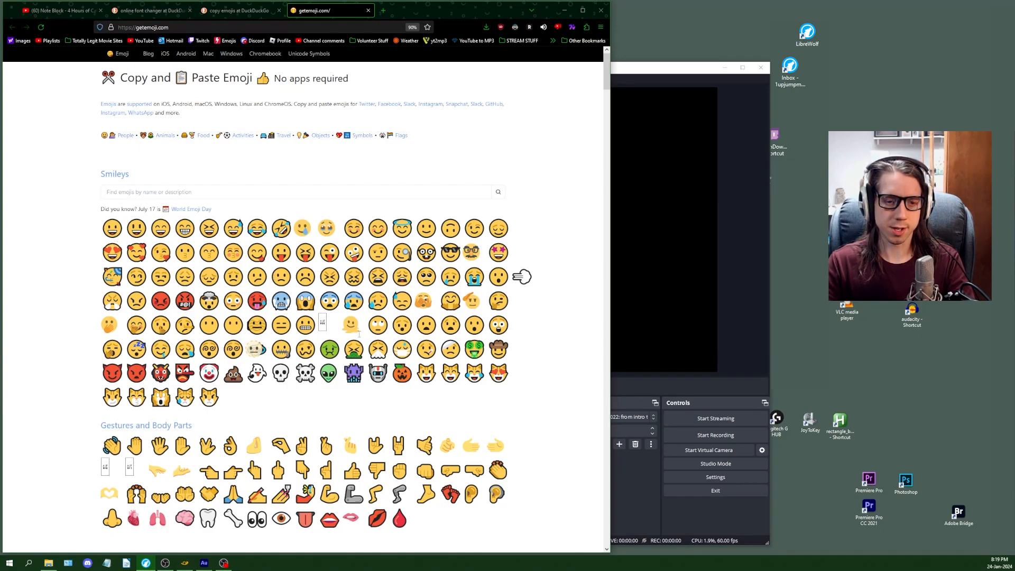
pyautogui.moveTo(573, 351)
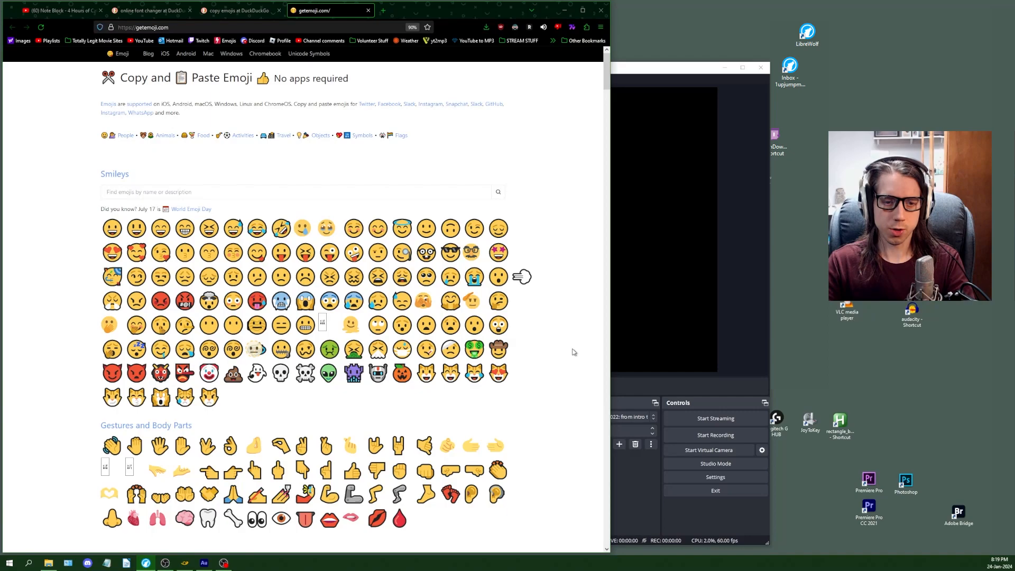
pyautogui.moveTo(569, 351)
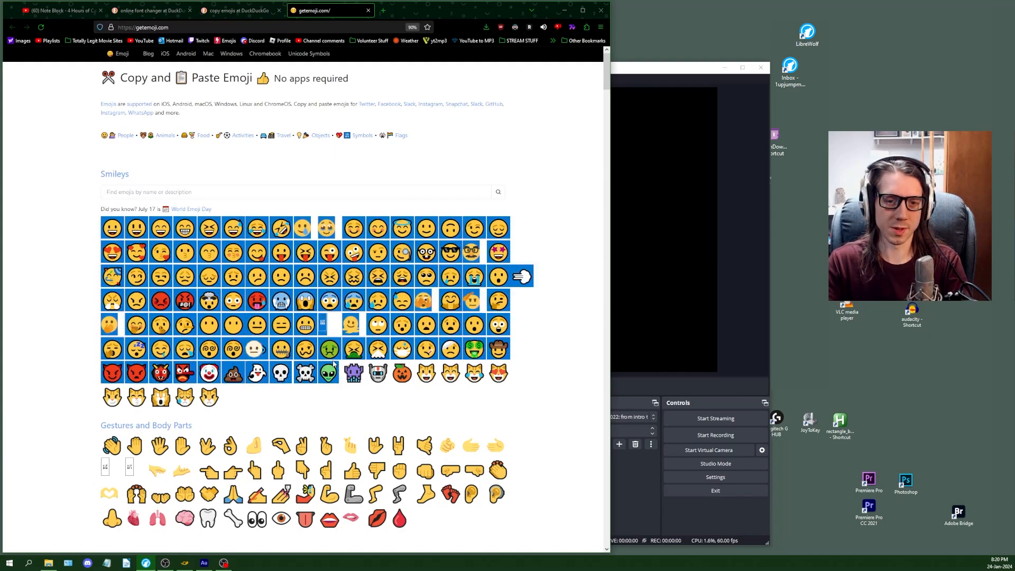
pyautogui.moveTo(558, 234)
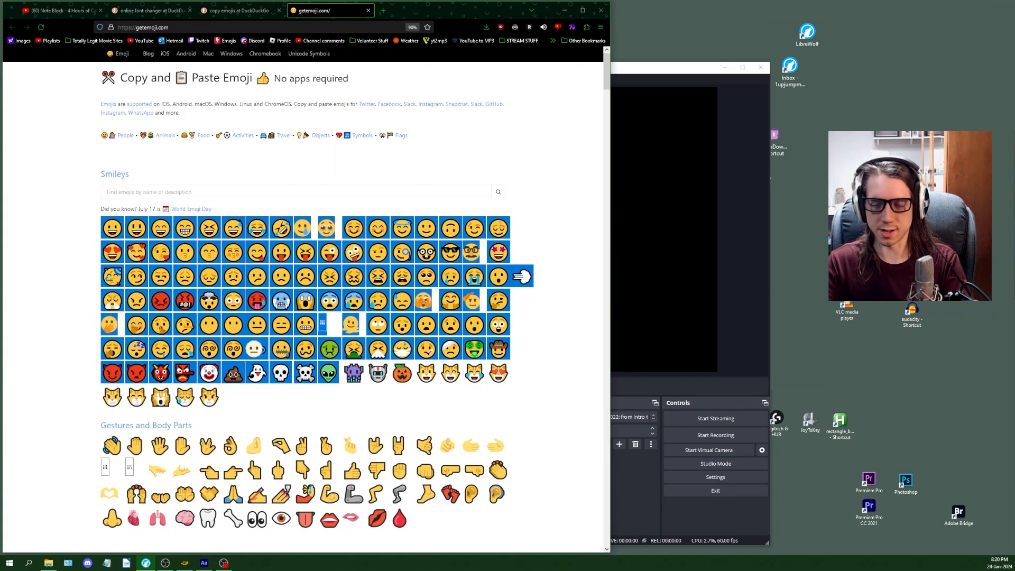
pyautogui.moveTo(535, 240)
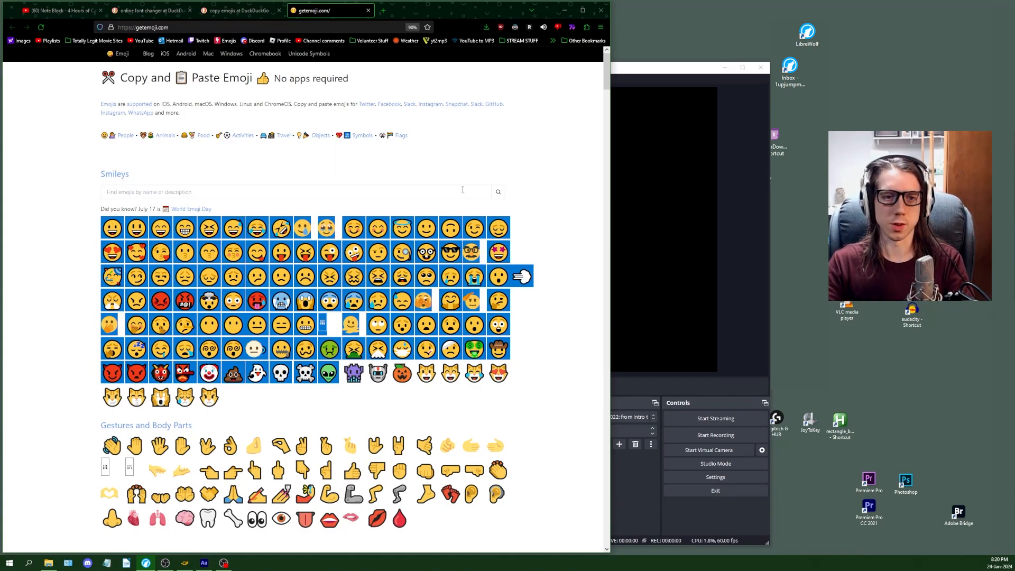
pyautogui.click(312, 207)
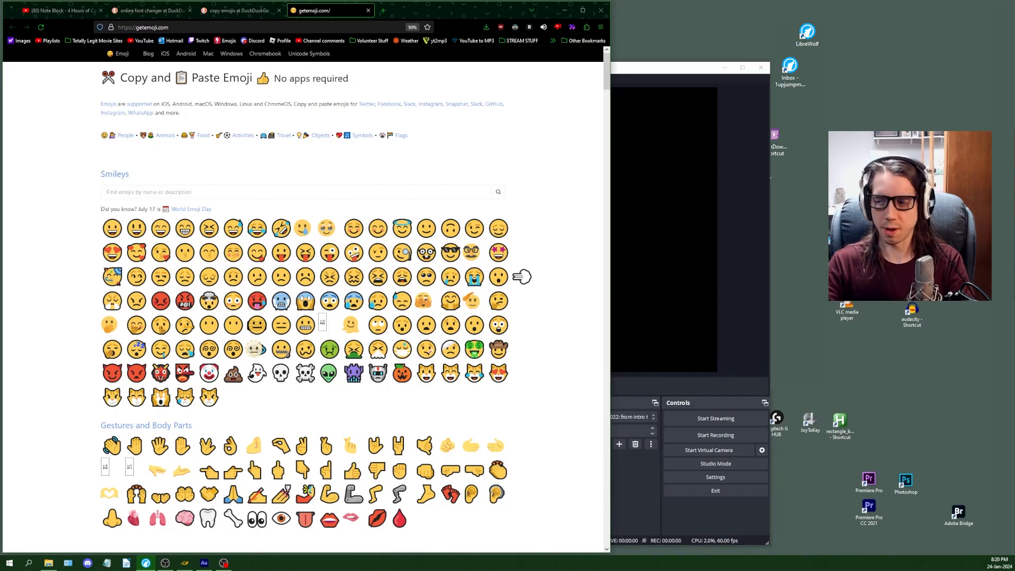
pyautogui.moveTo(399, 151)
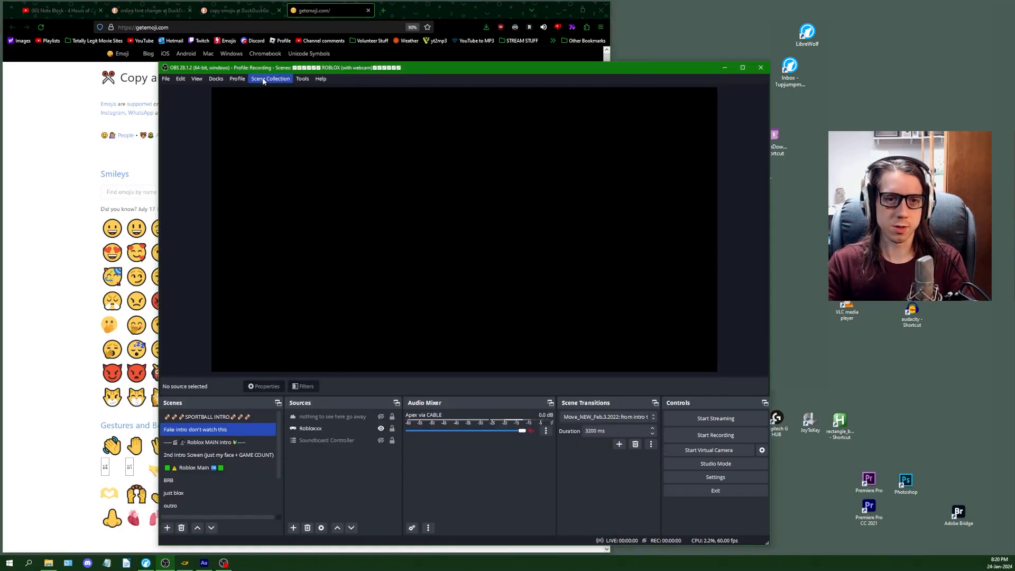
# Review the scene collection names, then bring up the online font changer search results
pyautogui.click(270, 78)
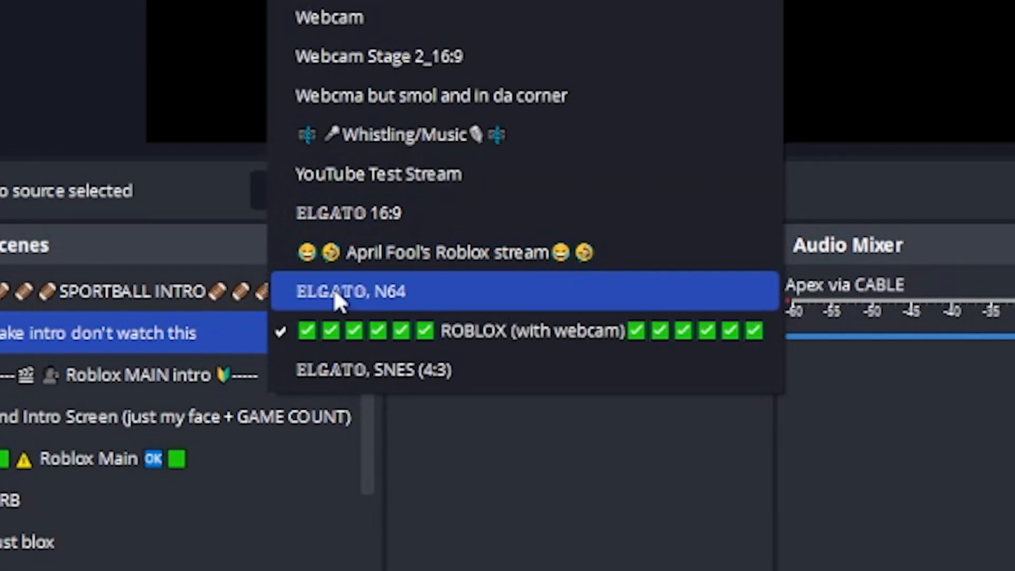
pyautogui.moveTo(350, 292)
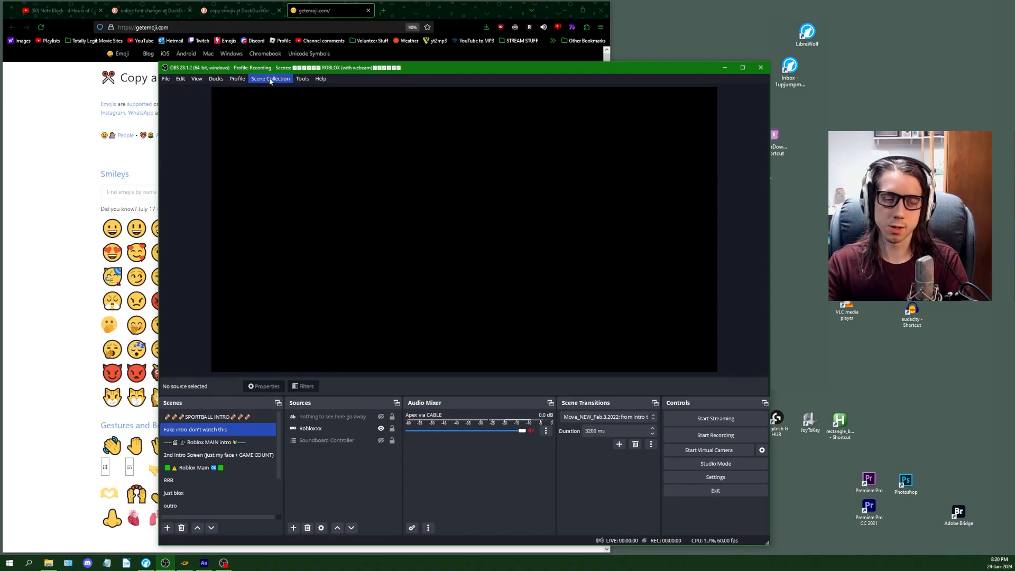
pyautogui.click(270, 78)
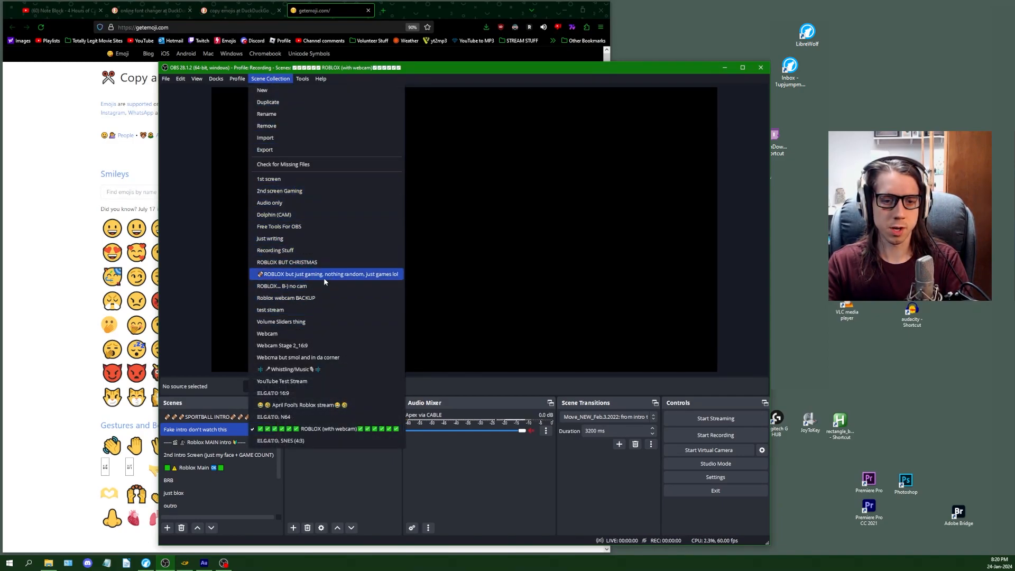
pyautogui.click(236, 78)
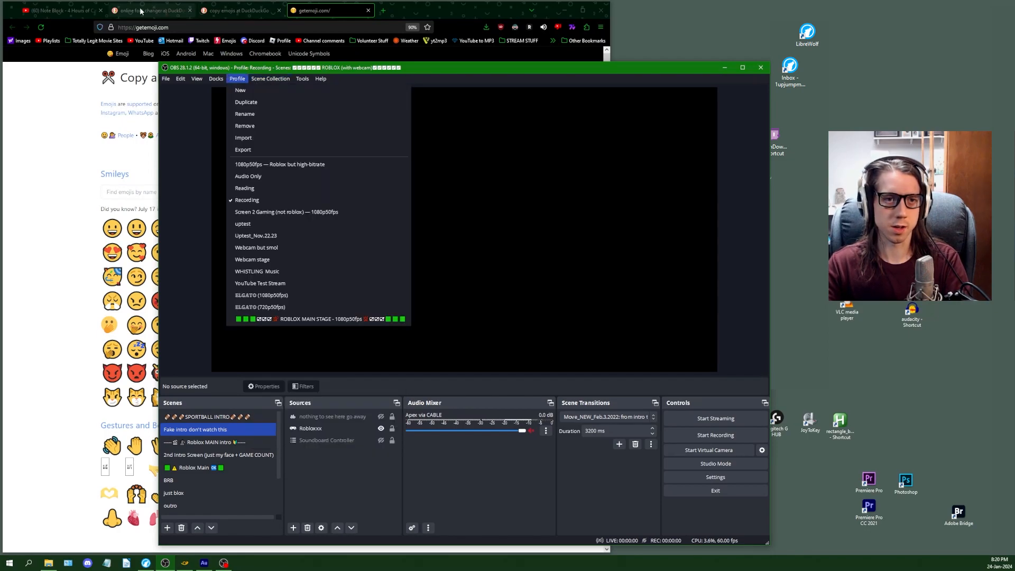
pyautogui.click(149, 10)
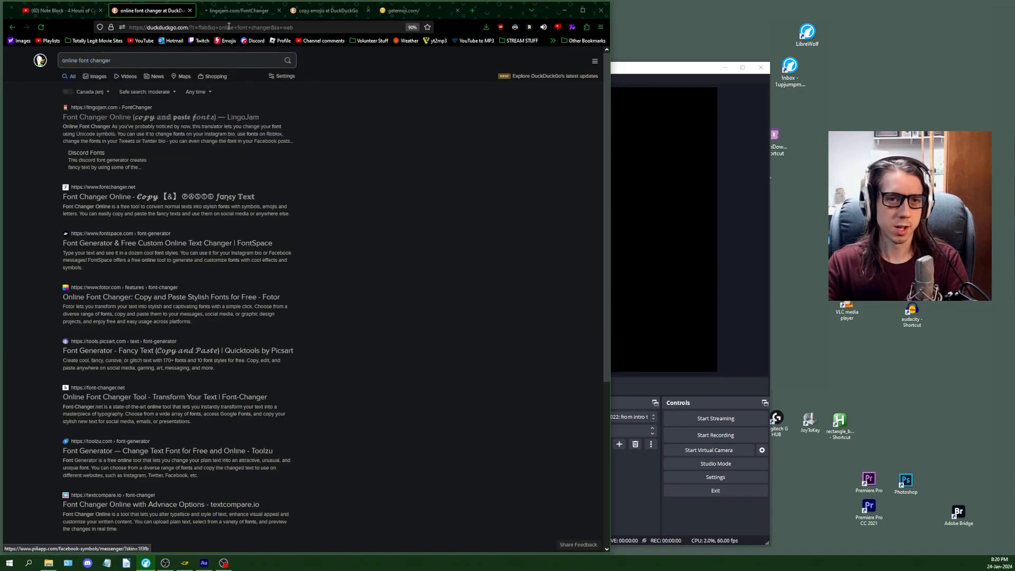
# Convert 'this is a text thing' on LingoJam Font Changer and browse the styled variants
pyautogui.click(131, 106)
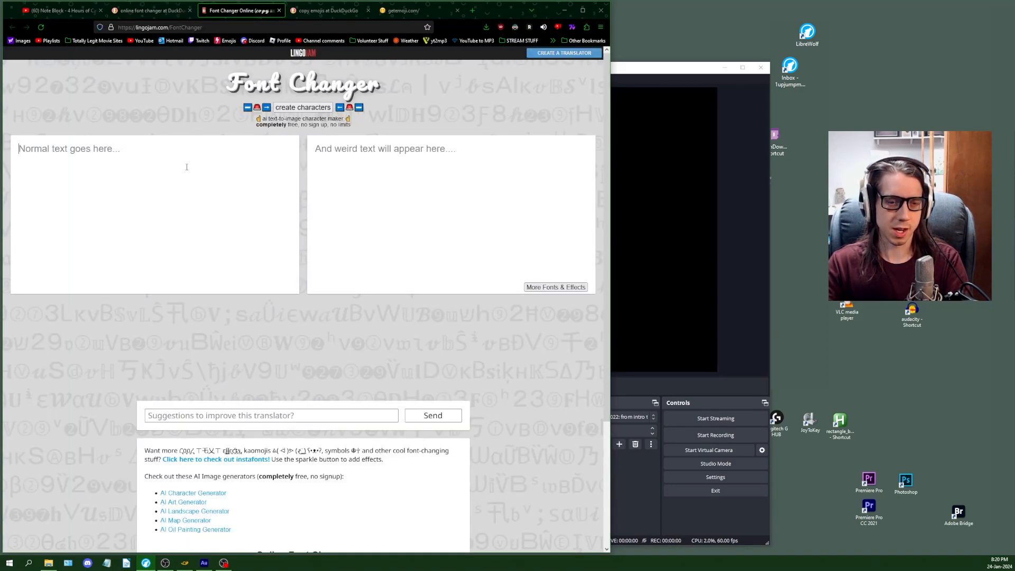
pyautogui.write('this is at')
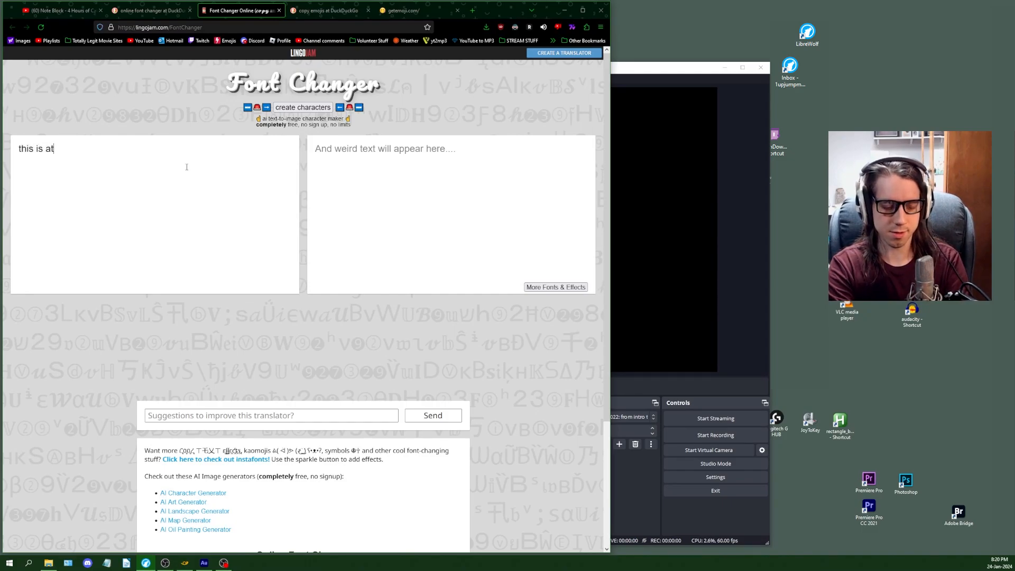
pyautogui.write('text')
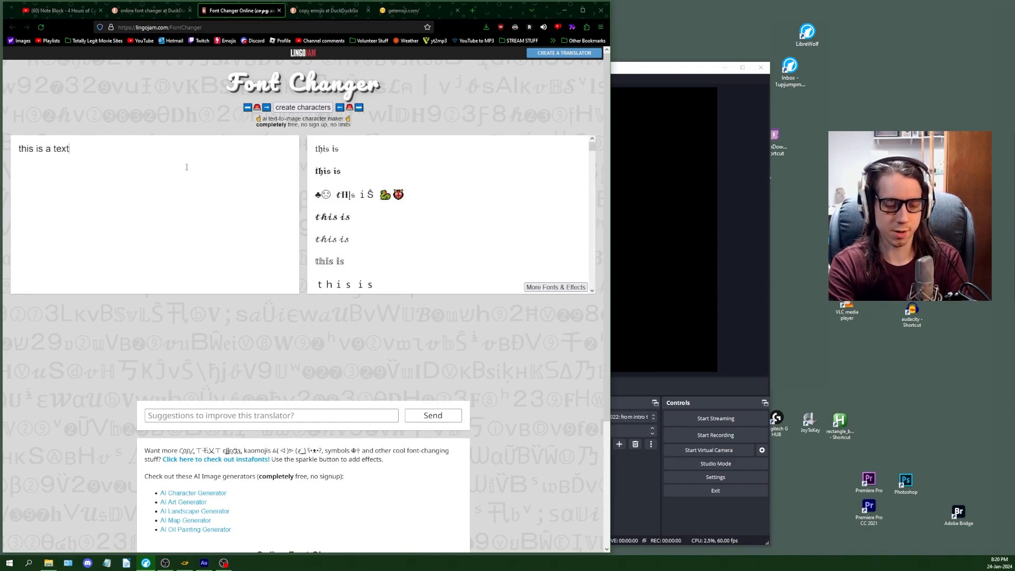
pyautogui.write('thing')
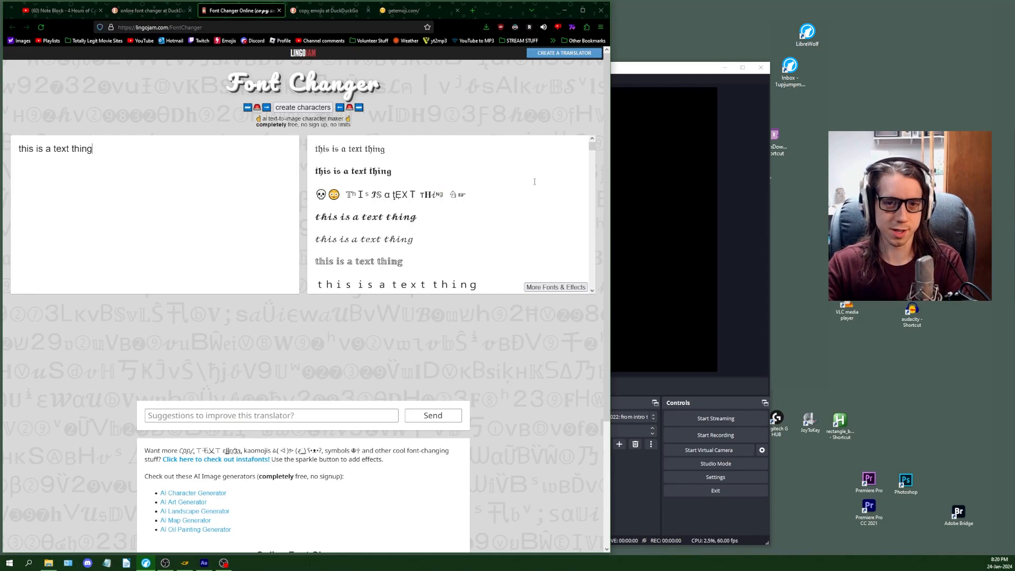
pyautogui.scroll(-3)
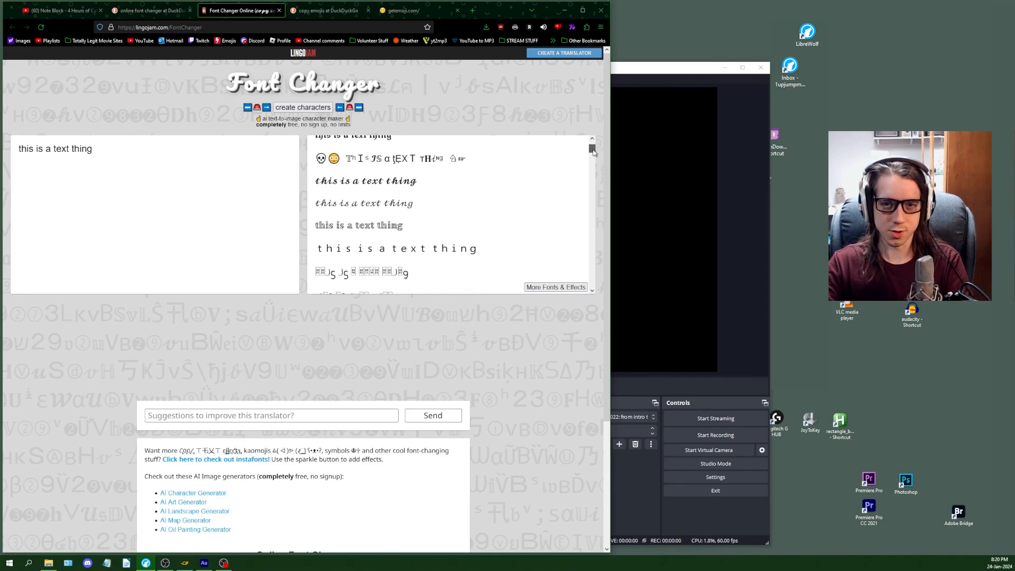
pyautogui.scroll(-3)
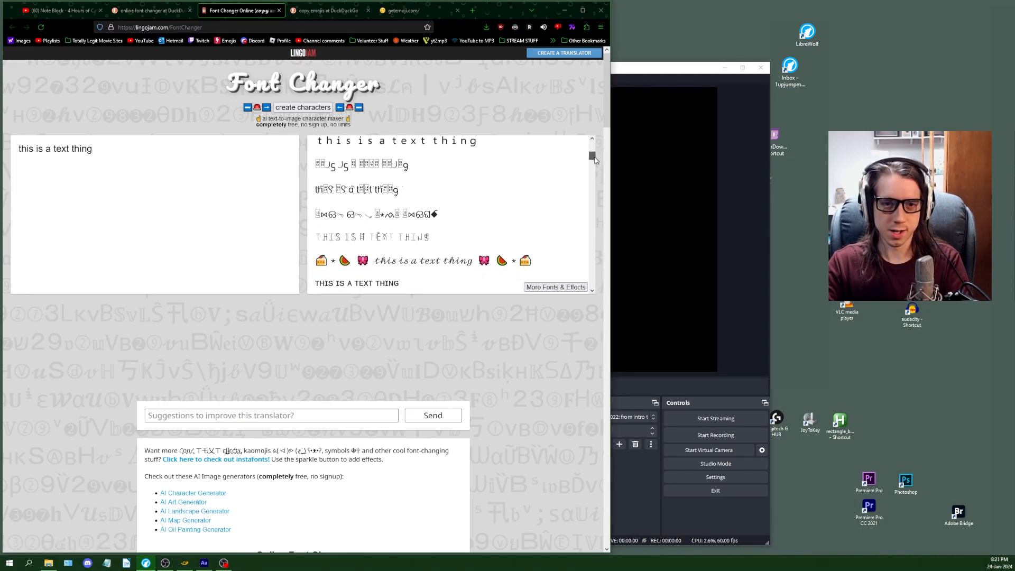
pyautogui.scroll(-3)
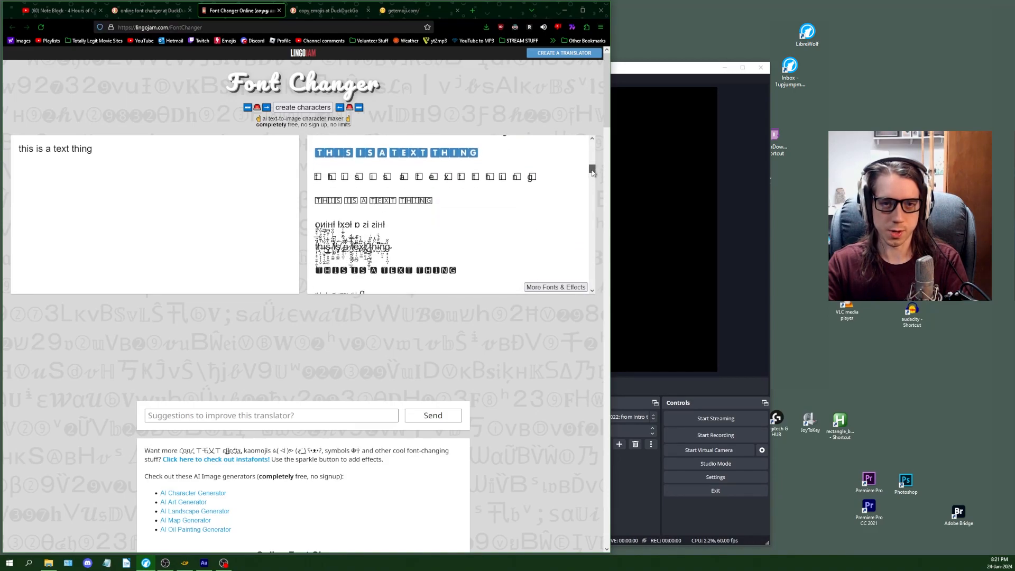
pyautogui.scroll(3)
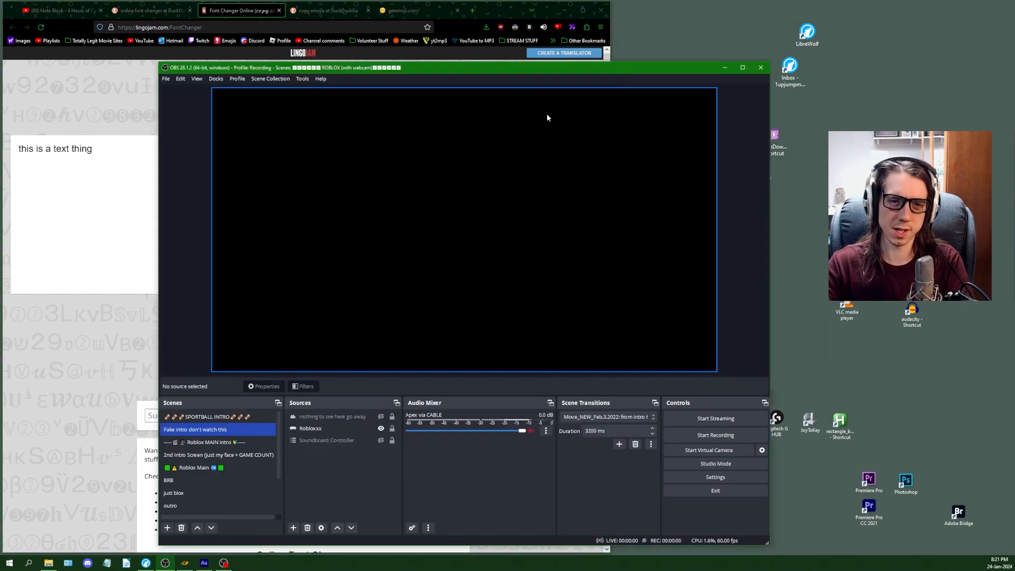
pyautogui.moveTo(331, 192)
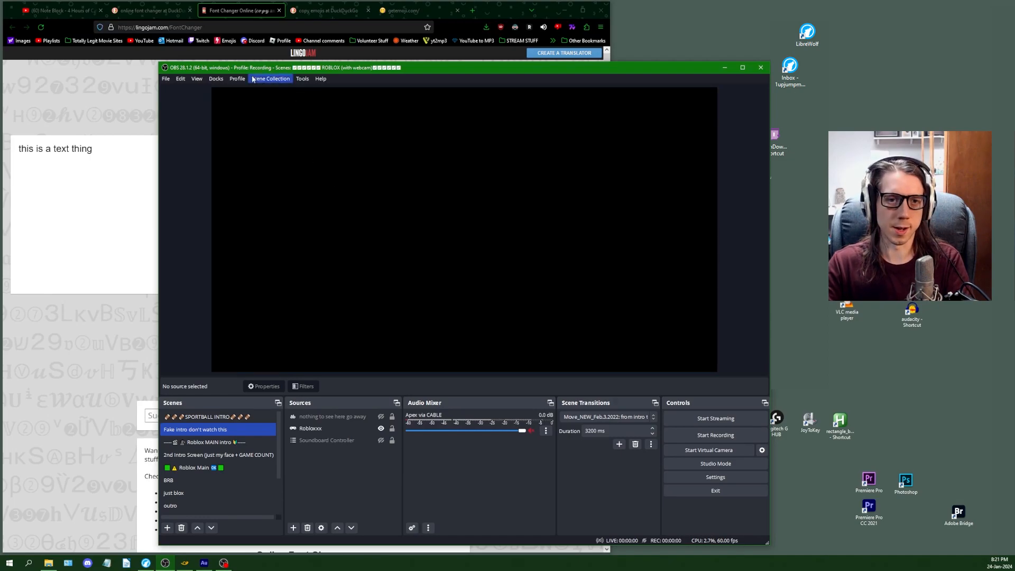
# Try 'THIS IS A TEXT THING' in the Rename Scene Collection box, then select it all for removal
pyautogui.click(270, 78)
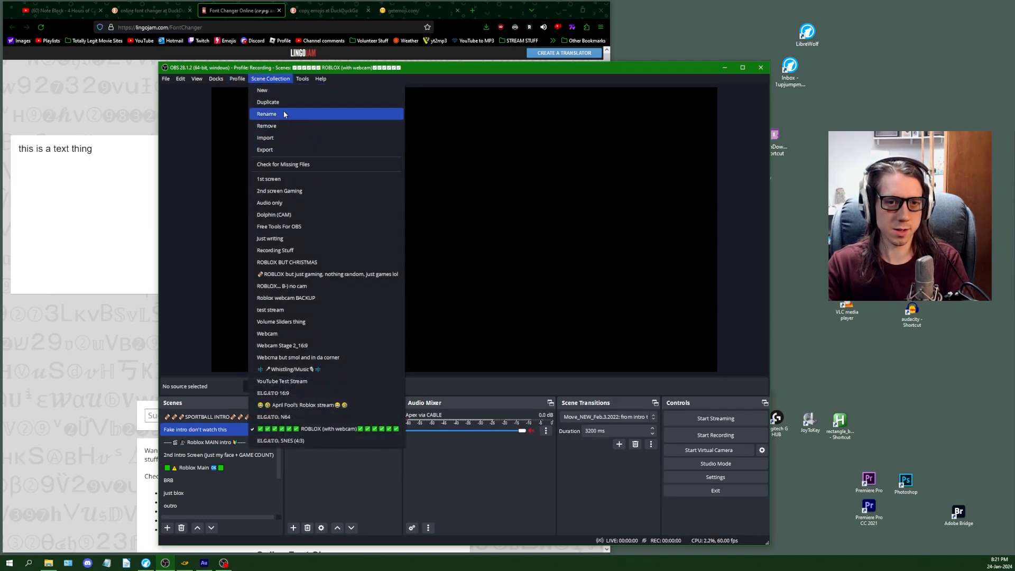
pyautogui.click(267, 114)
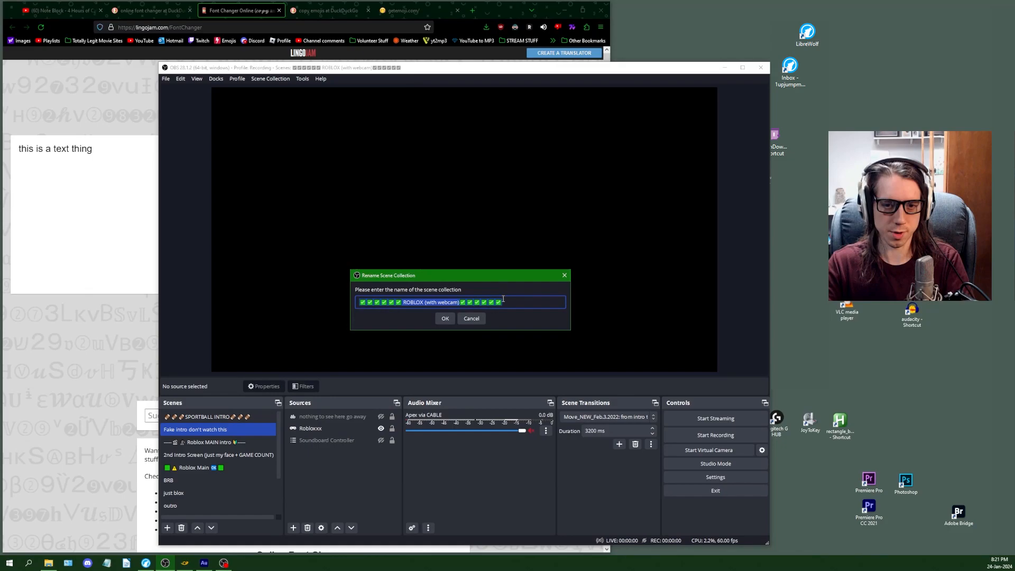
pyautogui.write('THIS IS A TEXT THING')
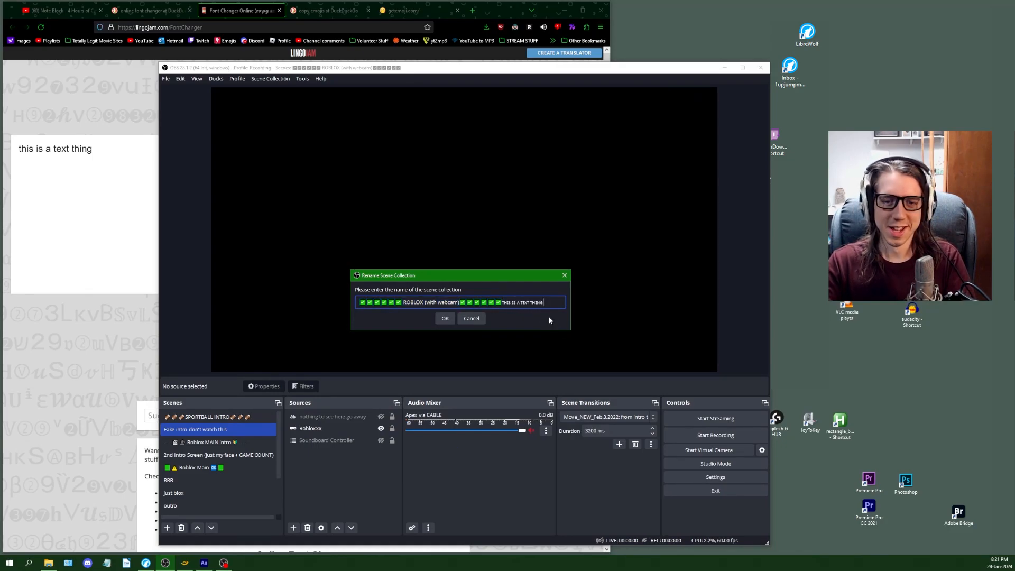
pyautogui.press('ctrl+a')
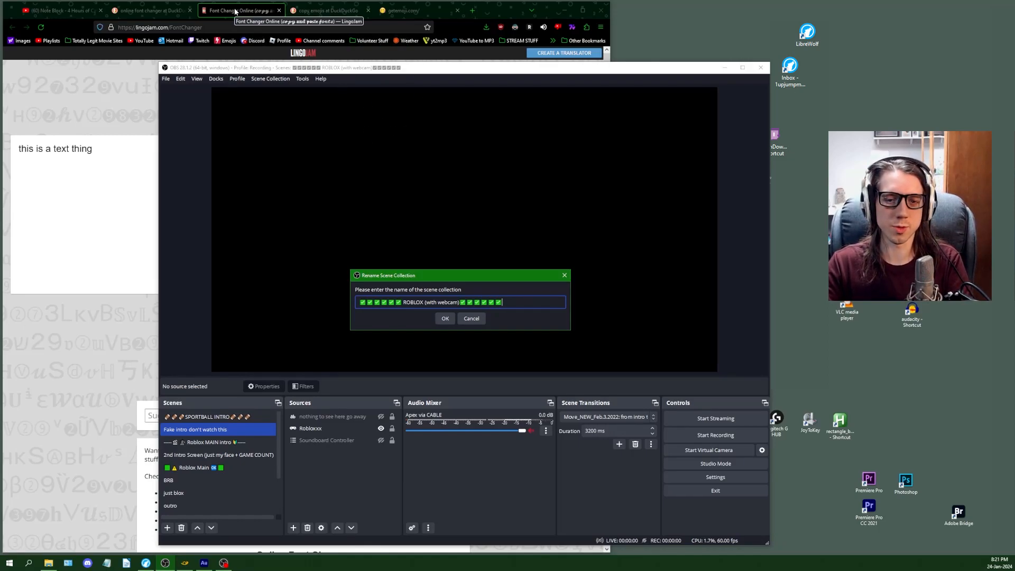
pyautogui.click(402, 11)
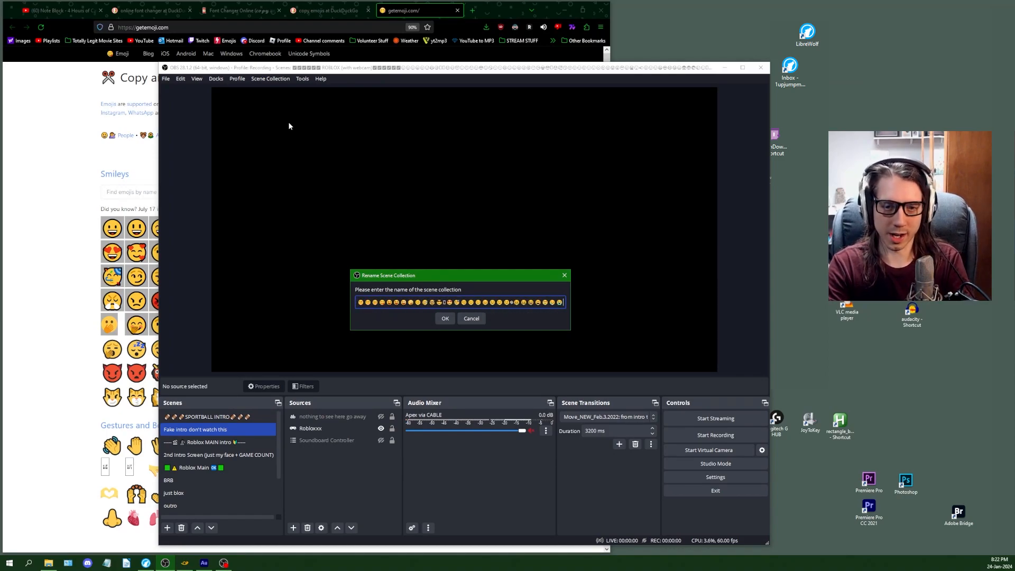
# Set the name to ROBLOX (with webcam) followed by smiley emojis and confirm the rename
pyautogui.write('ROBLOX (with webcam)✅✅✅✅✅✅😊😊😊😊')
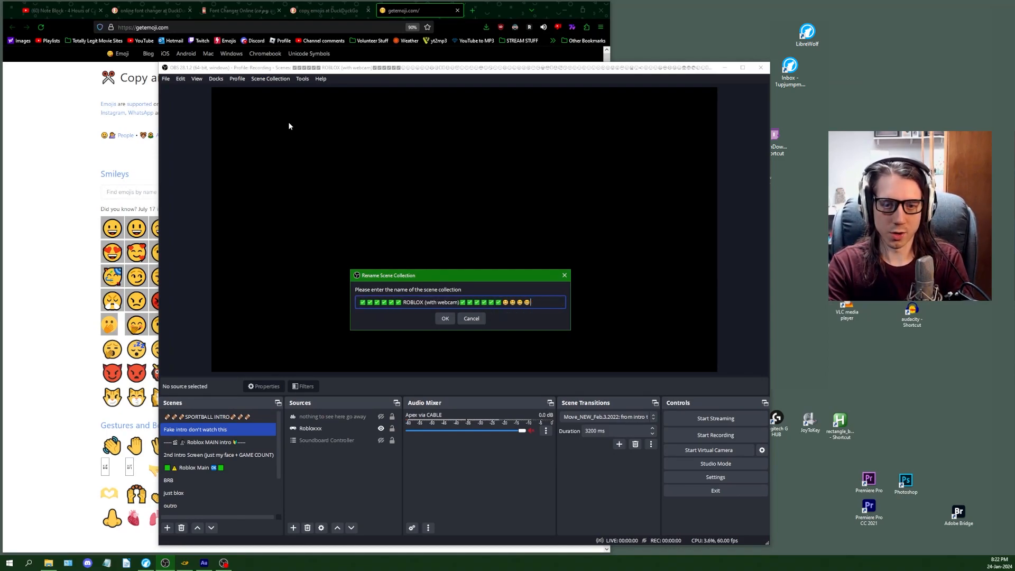
pyautogui.click(445, 318)
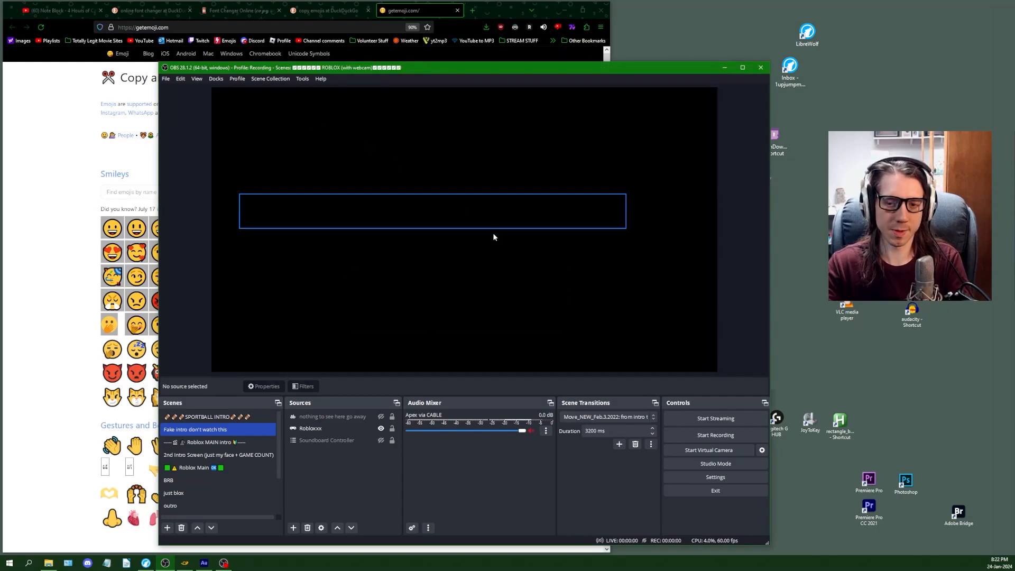
pyautogui.moveTo(620, 198)
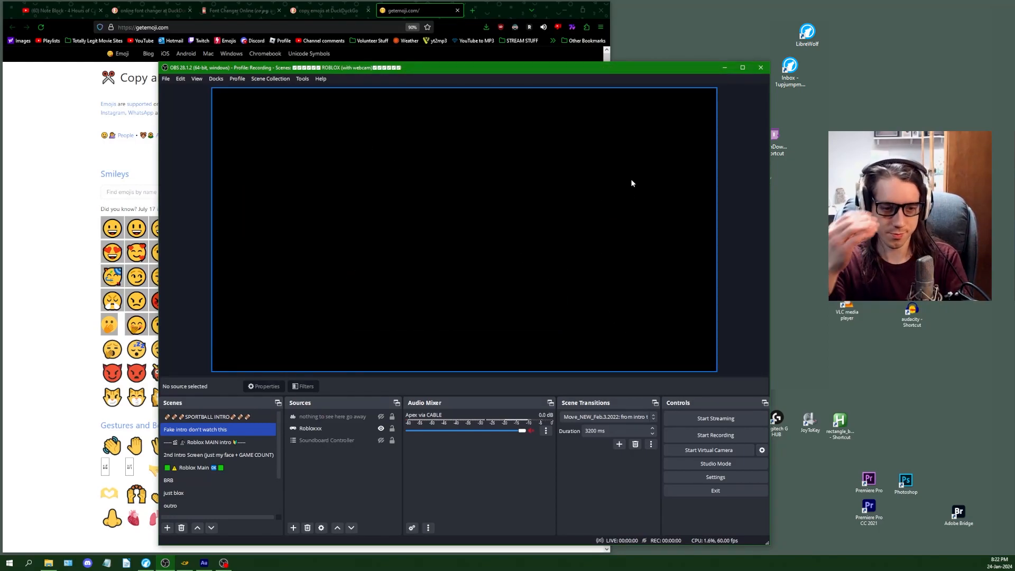
pyautogui.moveTo(650, 186)
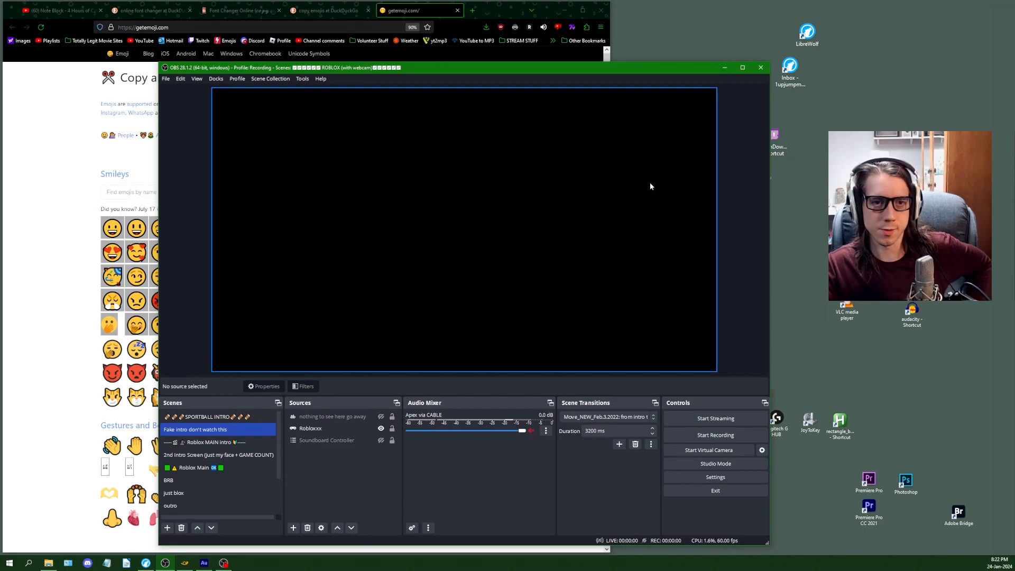